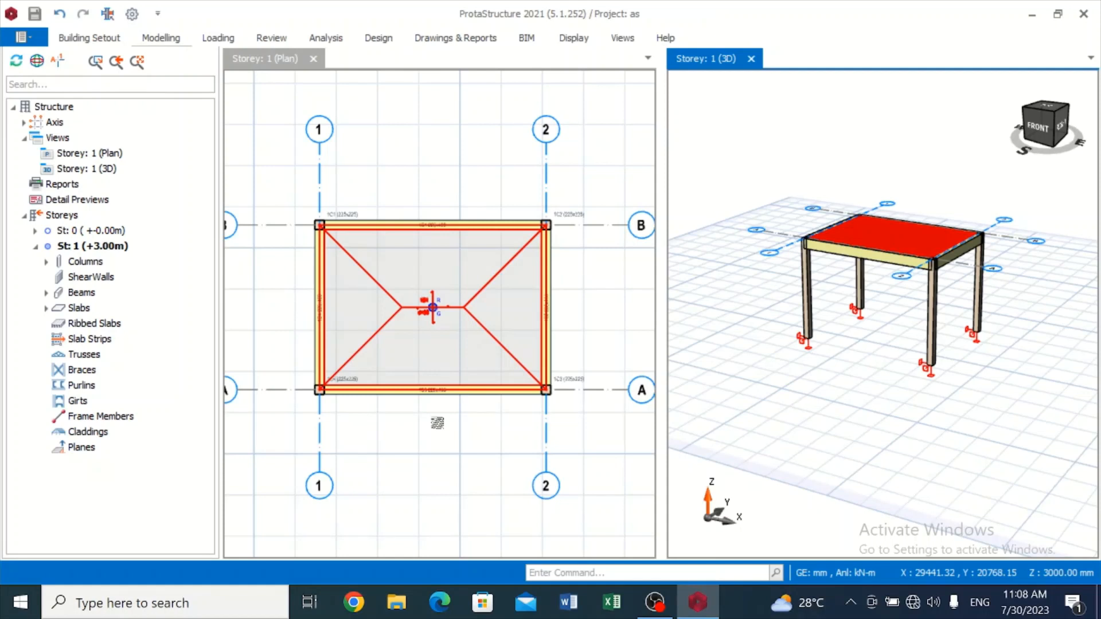
mouse_move(502, 277)
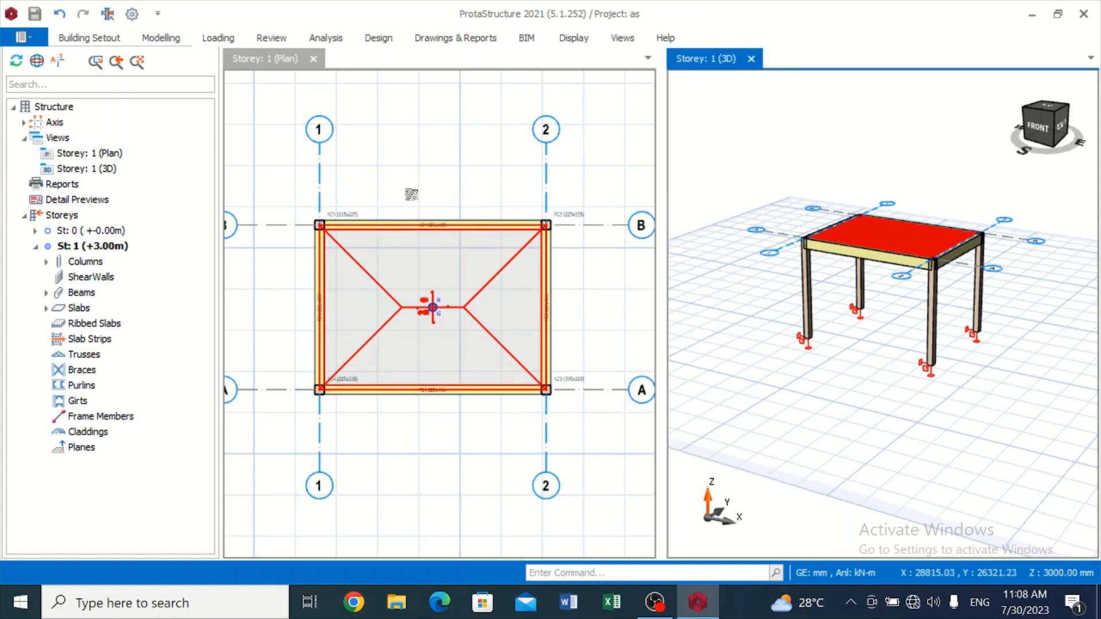
mouse_move(428, 185)
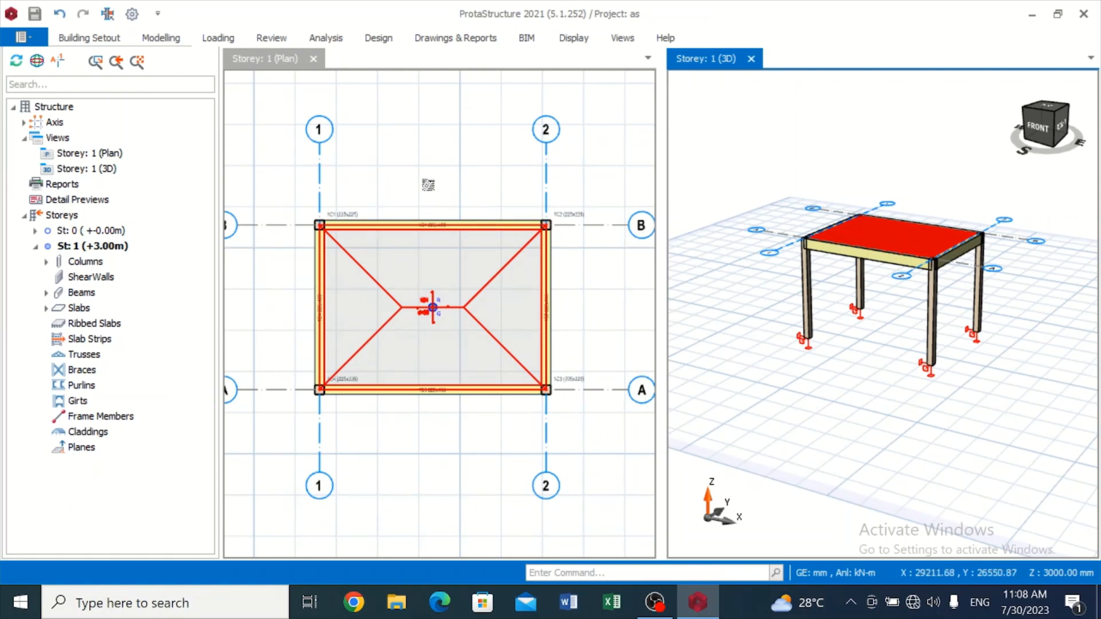
mouse_move(490, 168)
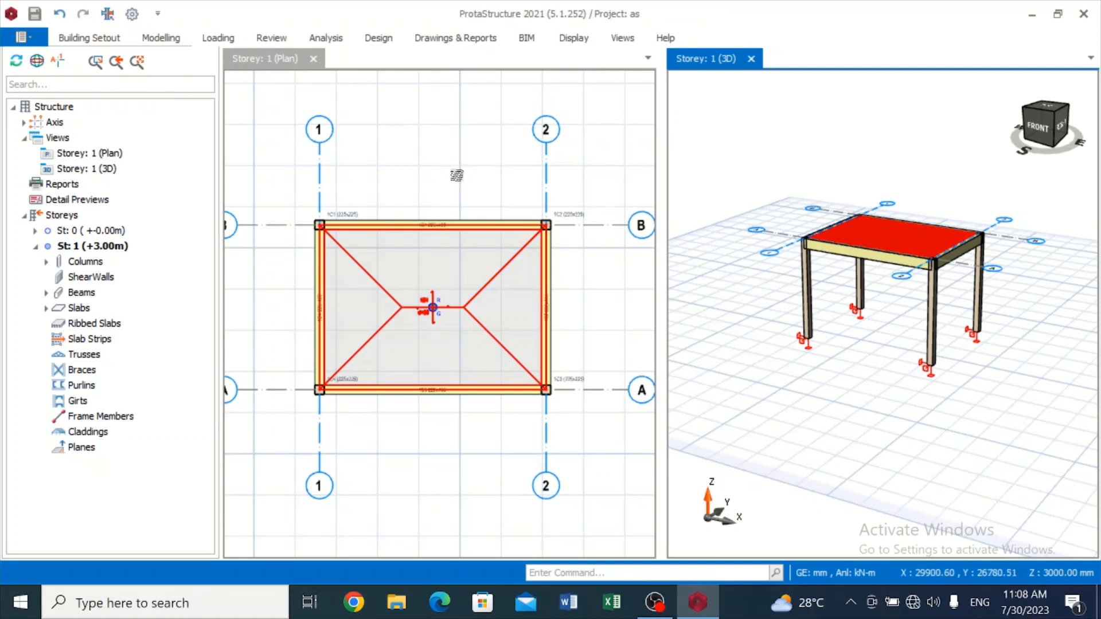
mouse_move(437, 181)
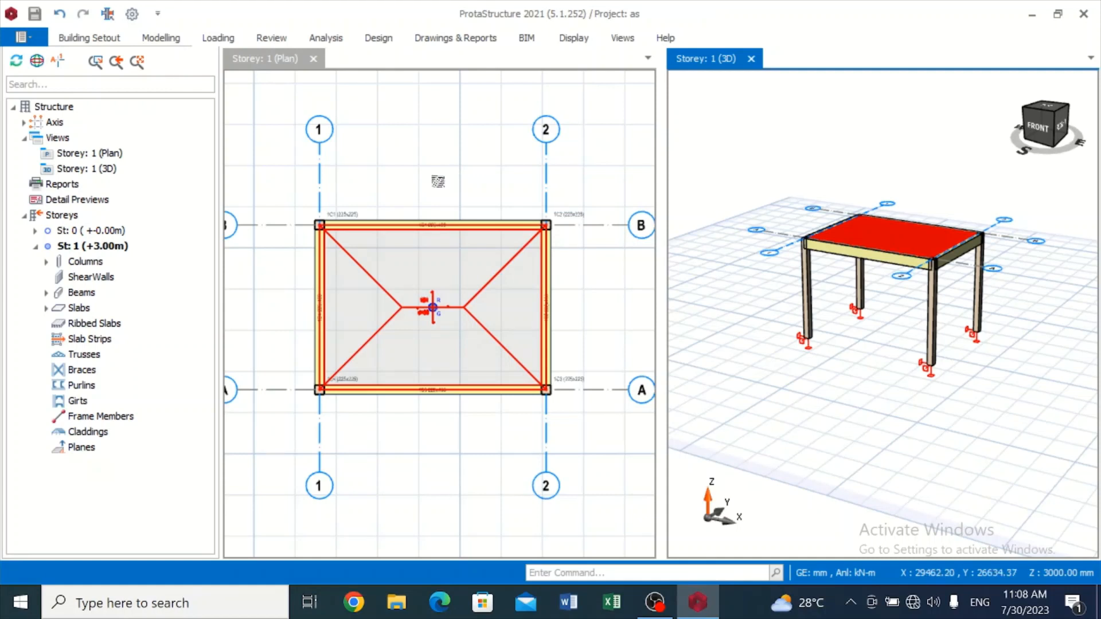
mouse_move(437, 182)
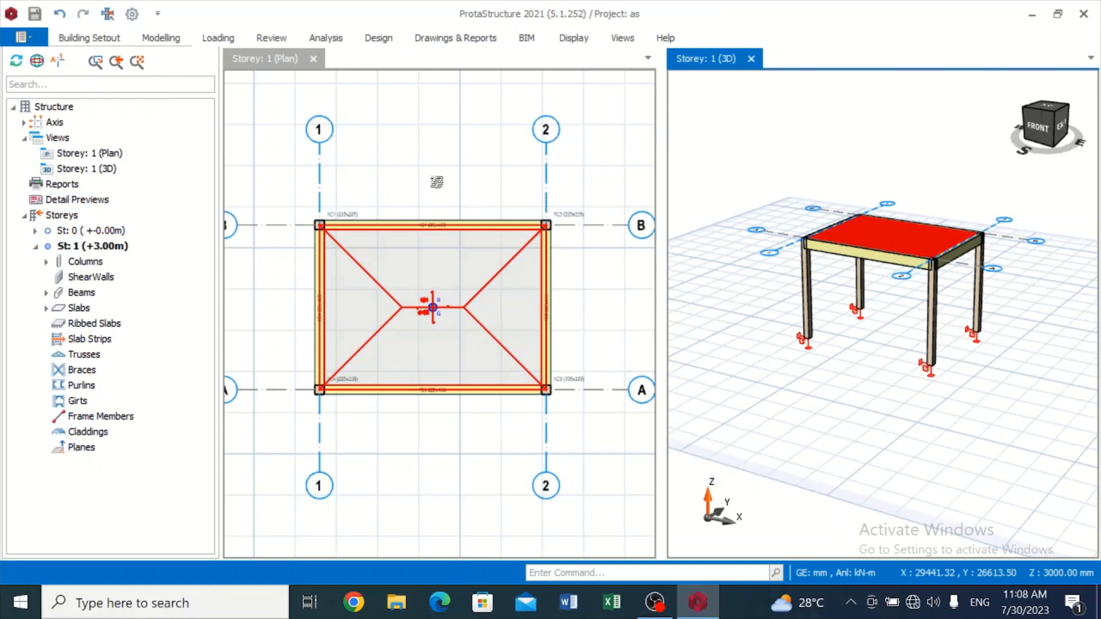
mouse_move(435, 188)
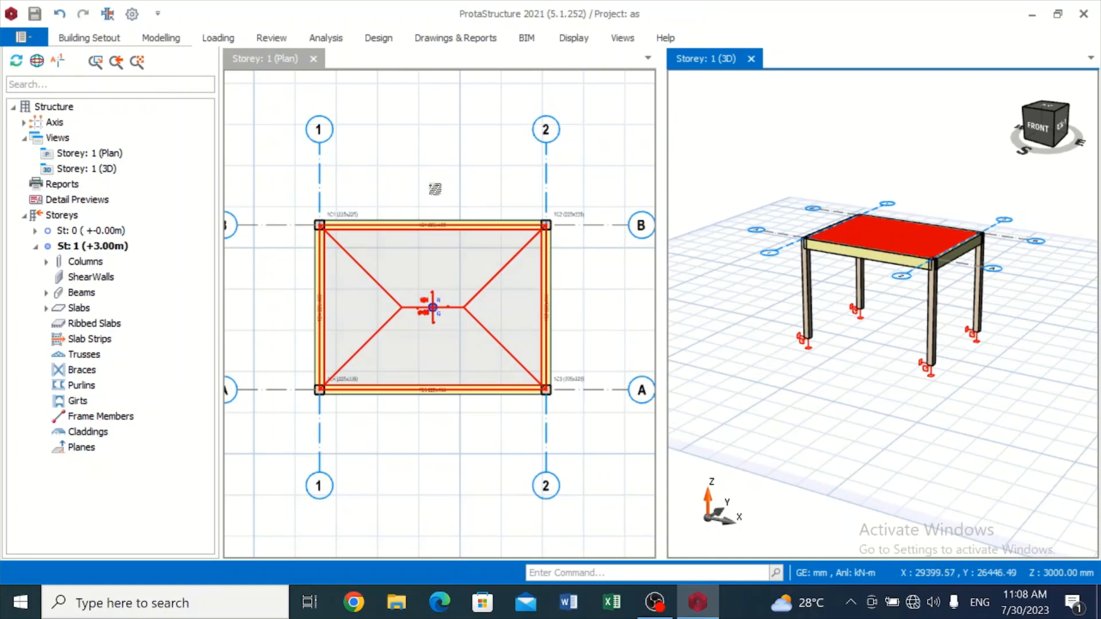
mouse_move(381, 305)
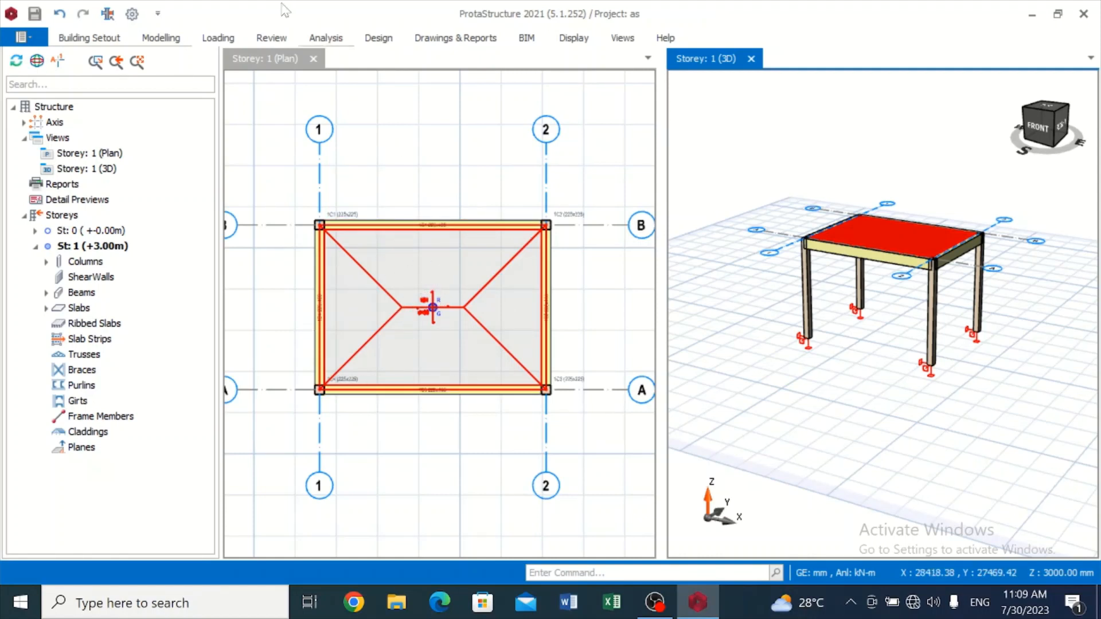
Step: Start a slab strip insertion from the Modelling tools, then cancel it
click(161, 38)
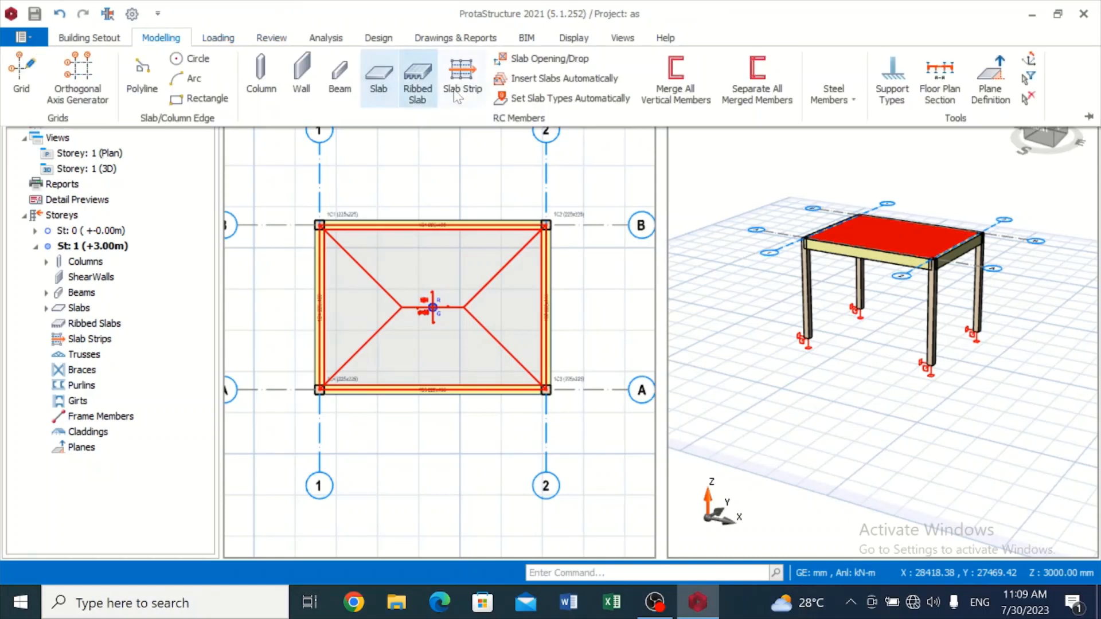
click(462, 77)
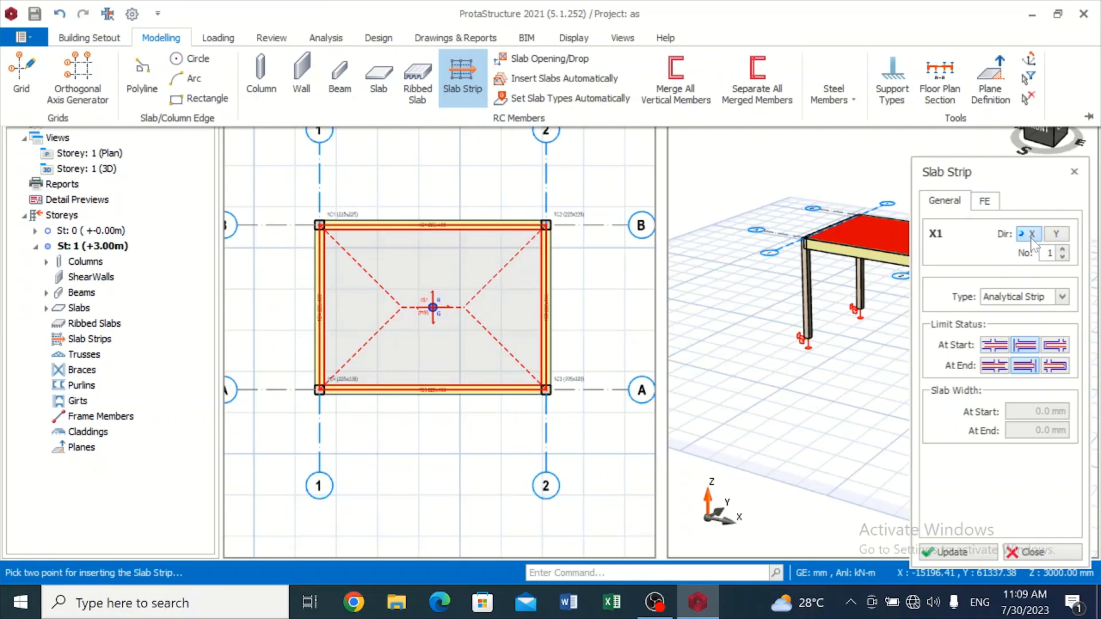
mouse_move(1018, 434)
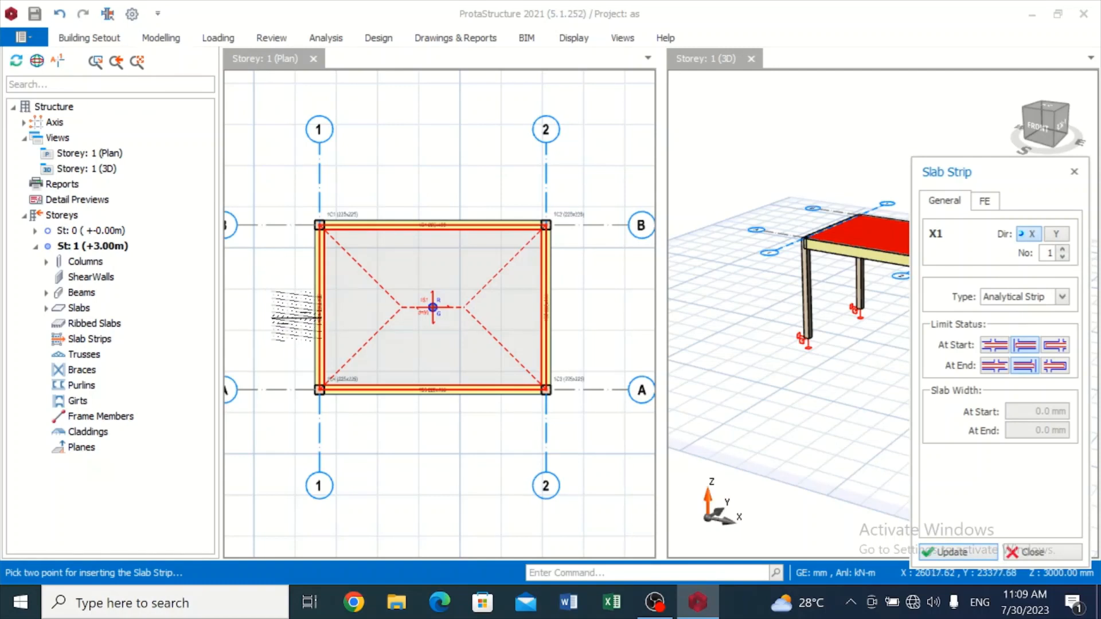
click(1028, 552)
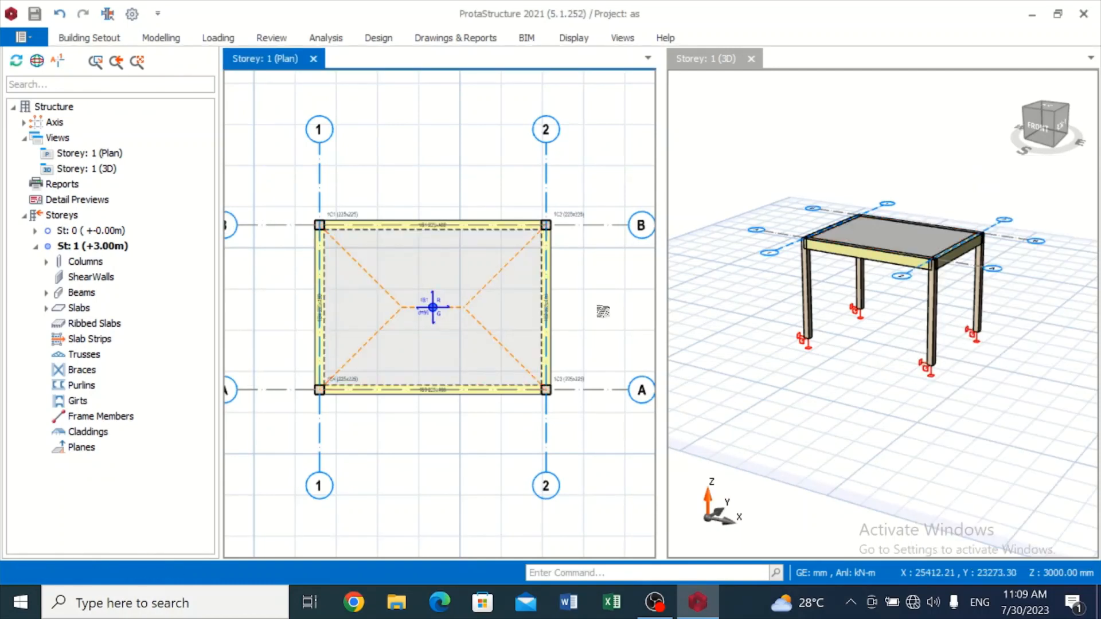
Step: Place X-direction slab strip X1 horizontally across the middle of slab 1S1
click(161, 37)
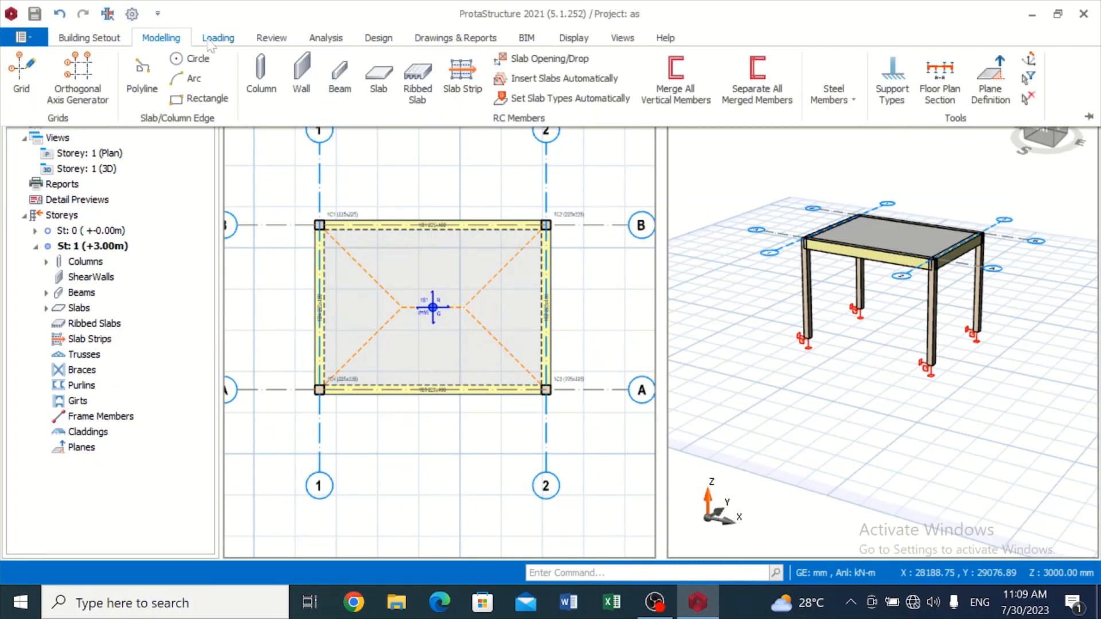
click(463, 77)
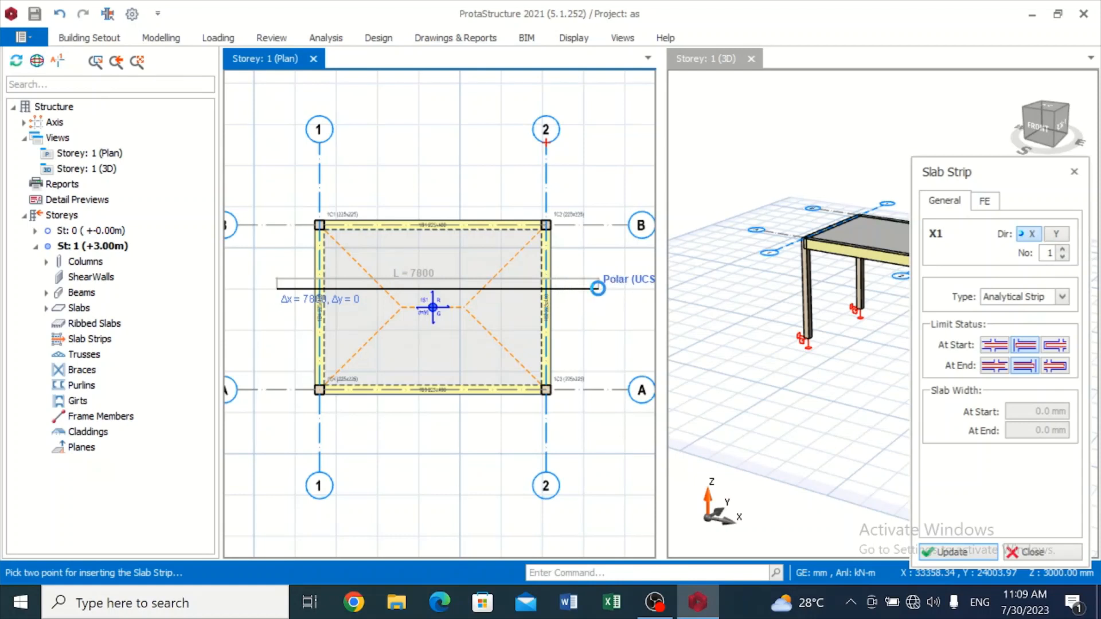
click(596, 288)
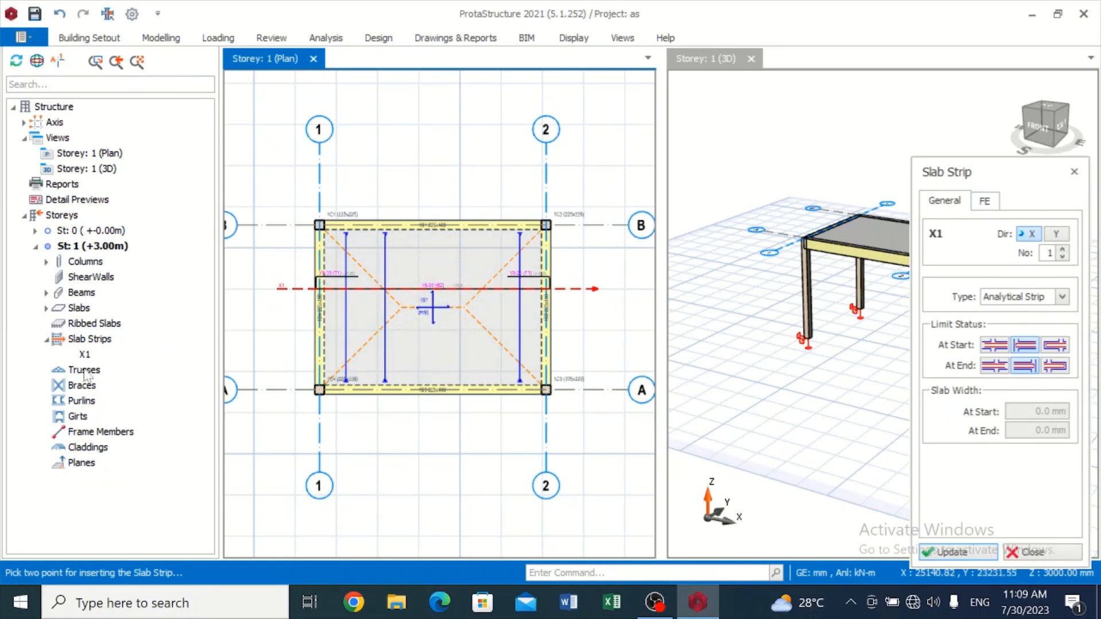
mouse_move(106, 361)
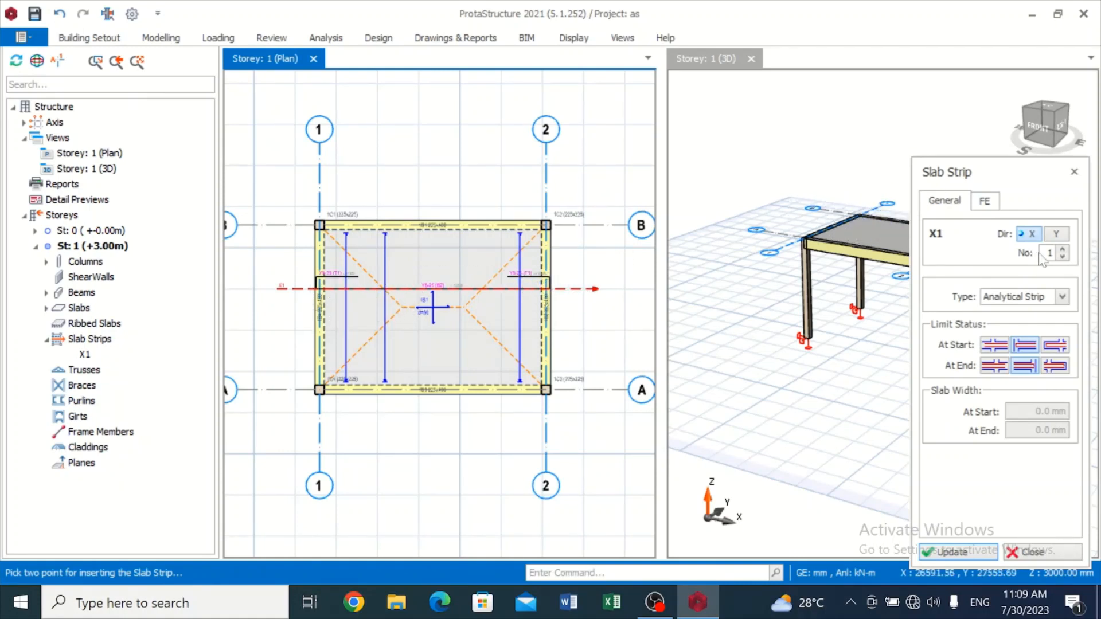
Step: Switch the new strip to the Y direction, producing strip Y2 that fails the deflection check
click(1057, 233)
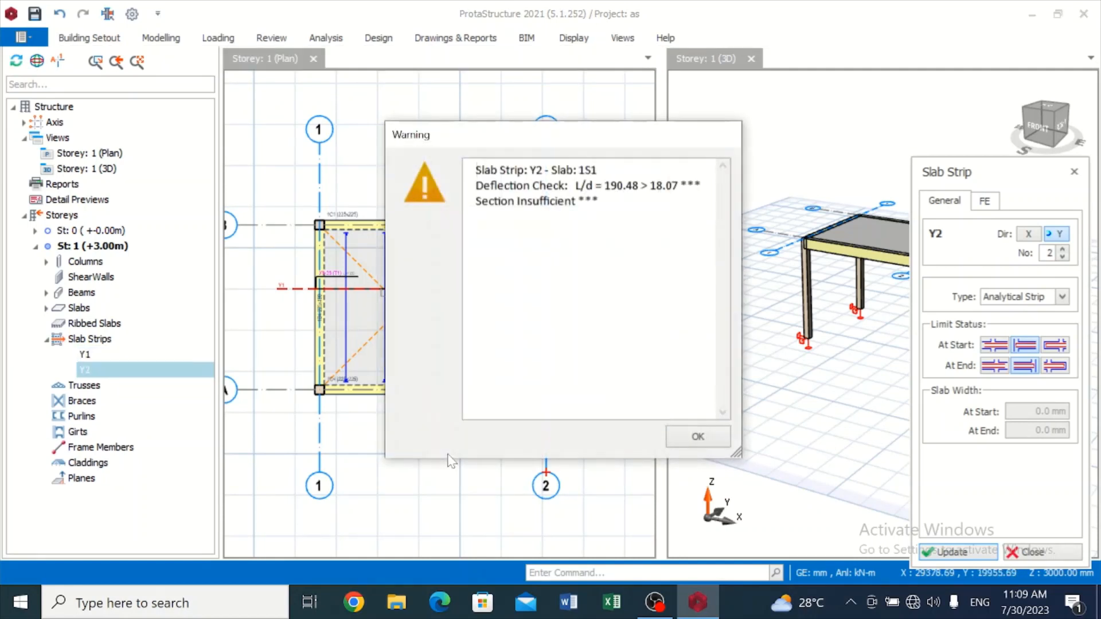
mouse_move(458, 463)
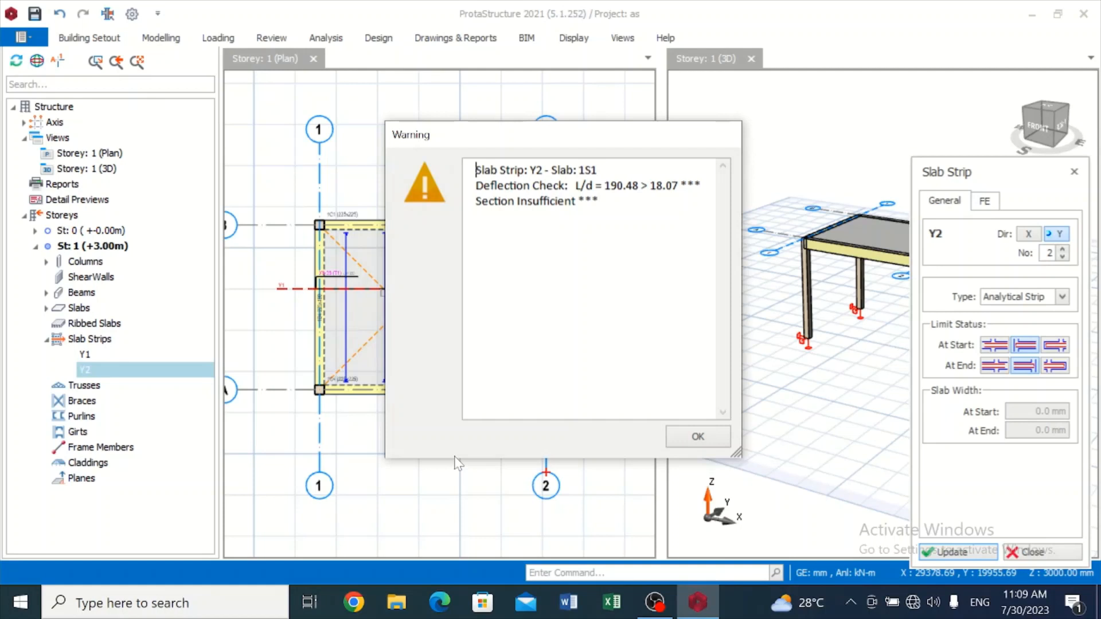
mouse_move(457, 463)
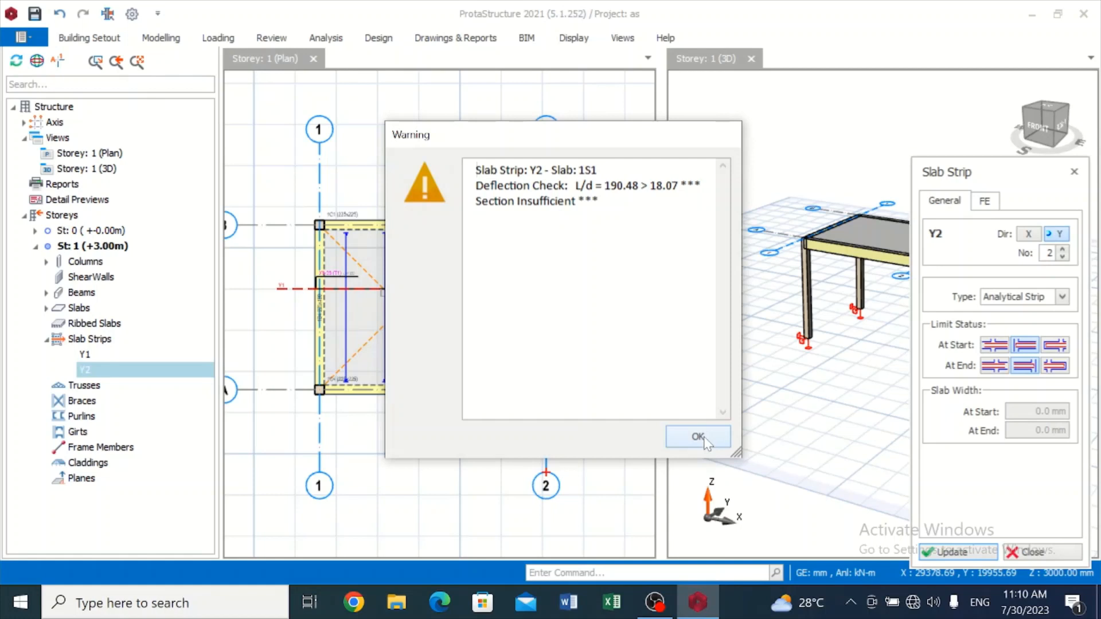
Step: Dismiss the deflection warning and stop inserting slab strips, selecting strip entries in the Structure tree
click(699, 436)
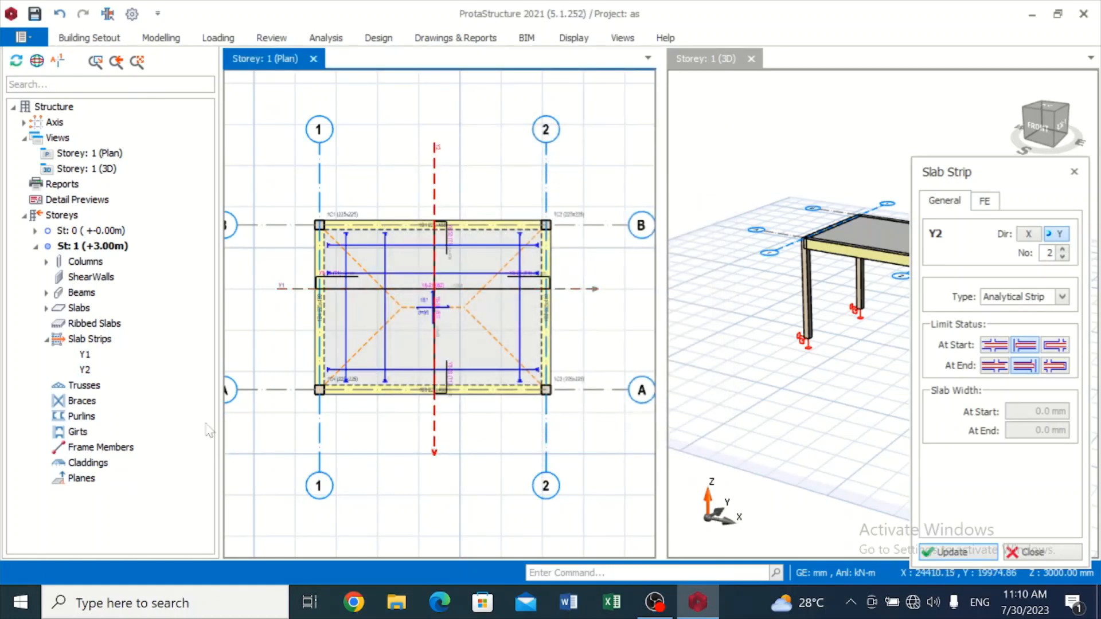
click(83, 354)
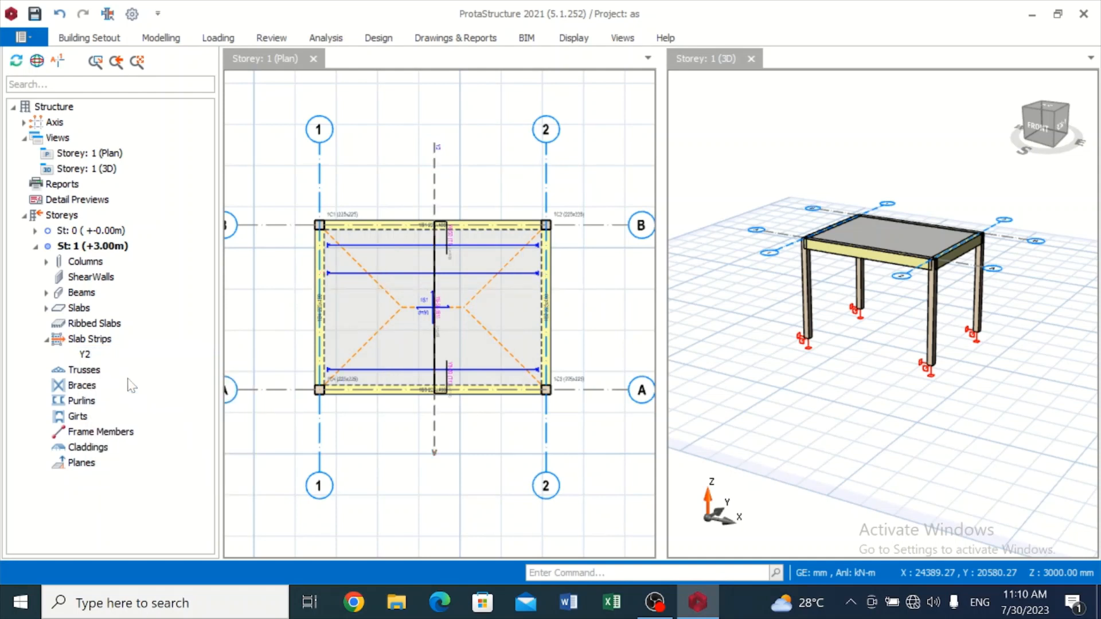
click(86, 354)
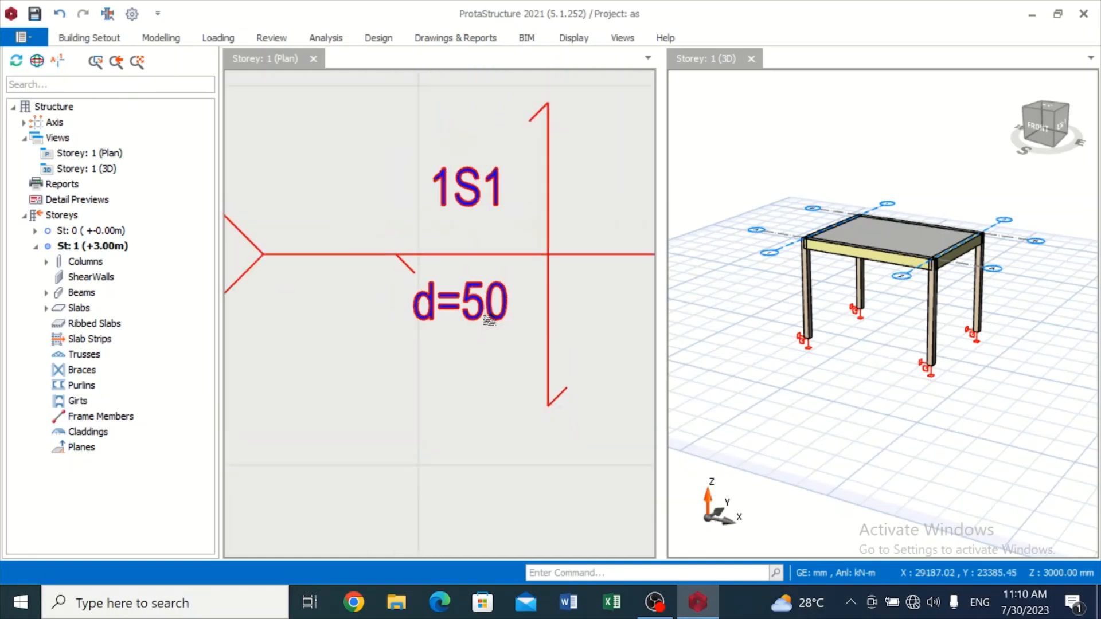
mouse_move(492, 320)
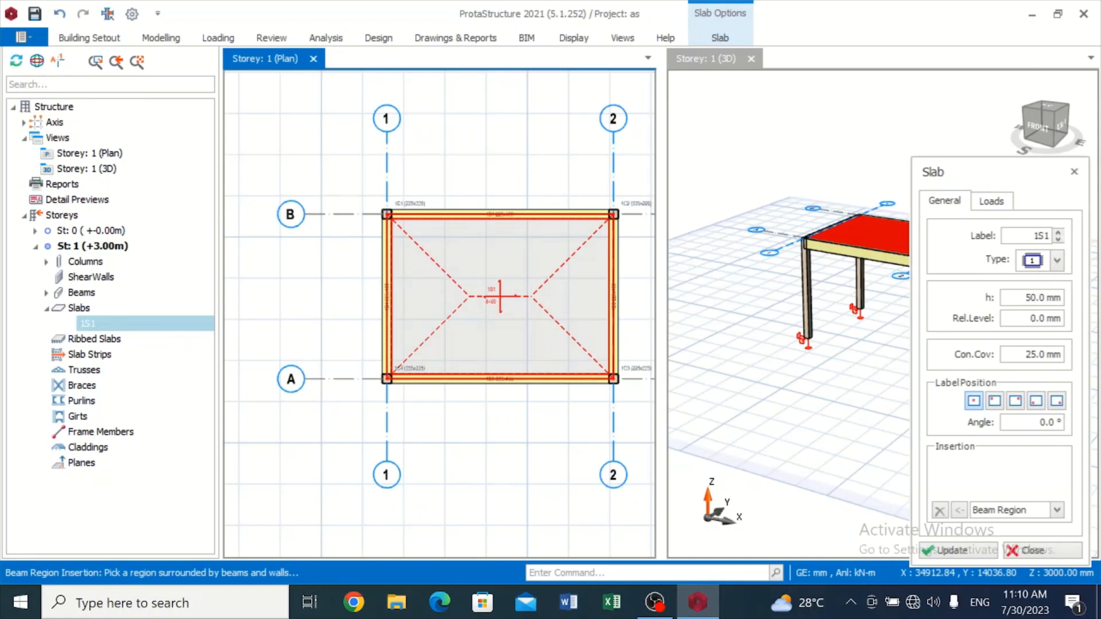
Step: Set slab 1S1 thickness to 100 mm and accept invalidating the building analysis
click(1033, 297)
text(100)
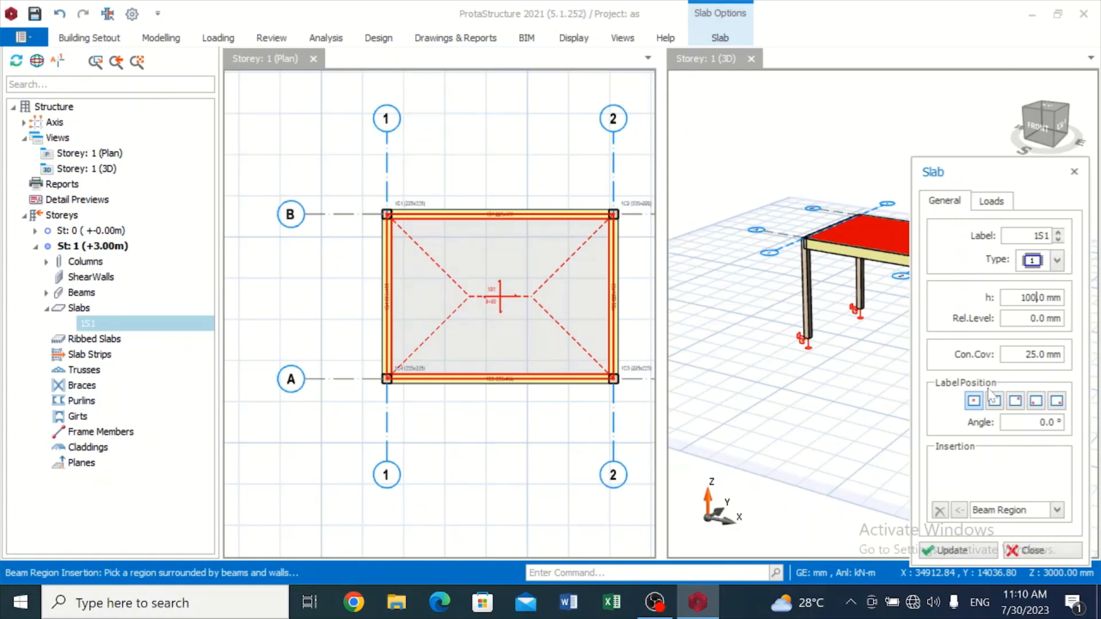
click(957, 550)
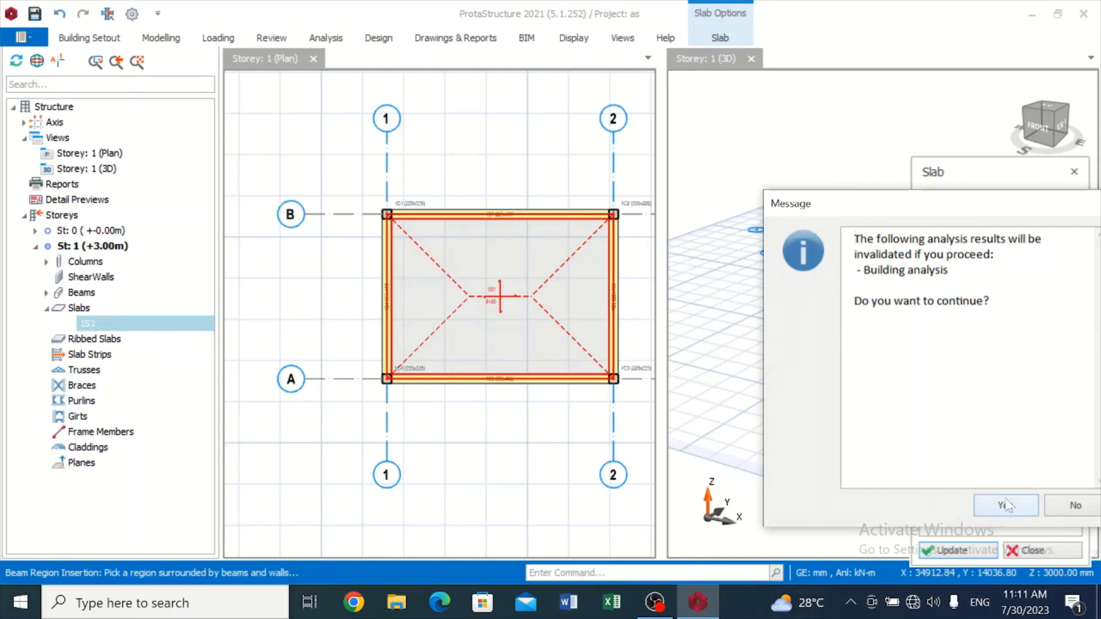
click(1006, 505)
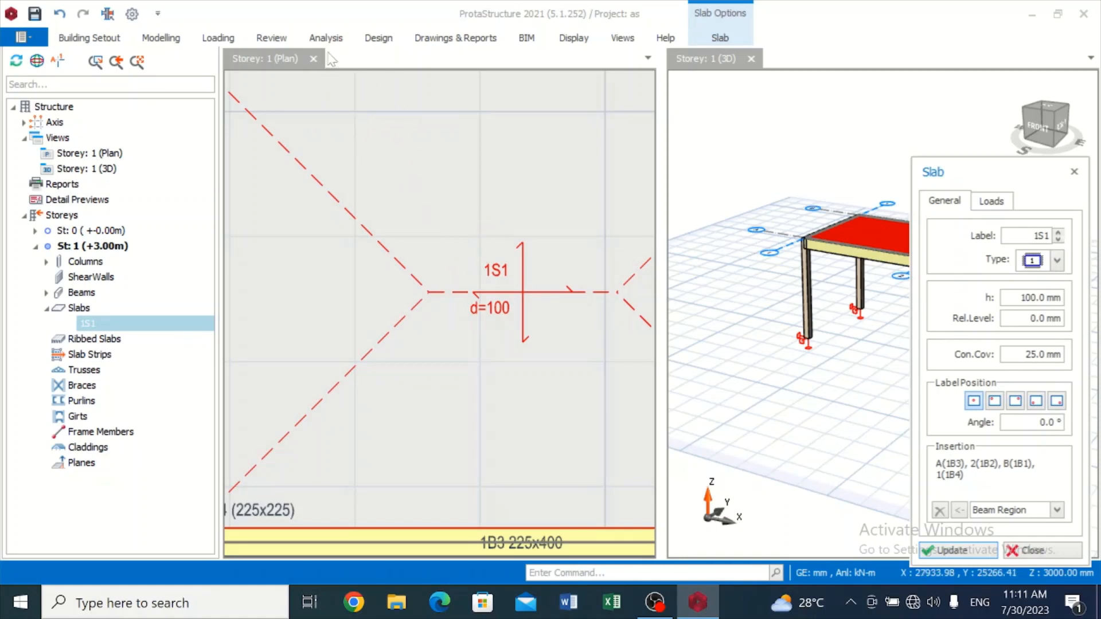
Step: Run a building analysis redesigning column and beam reinforcement with bars re-selected
click(324, 38)
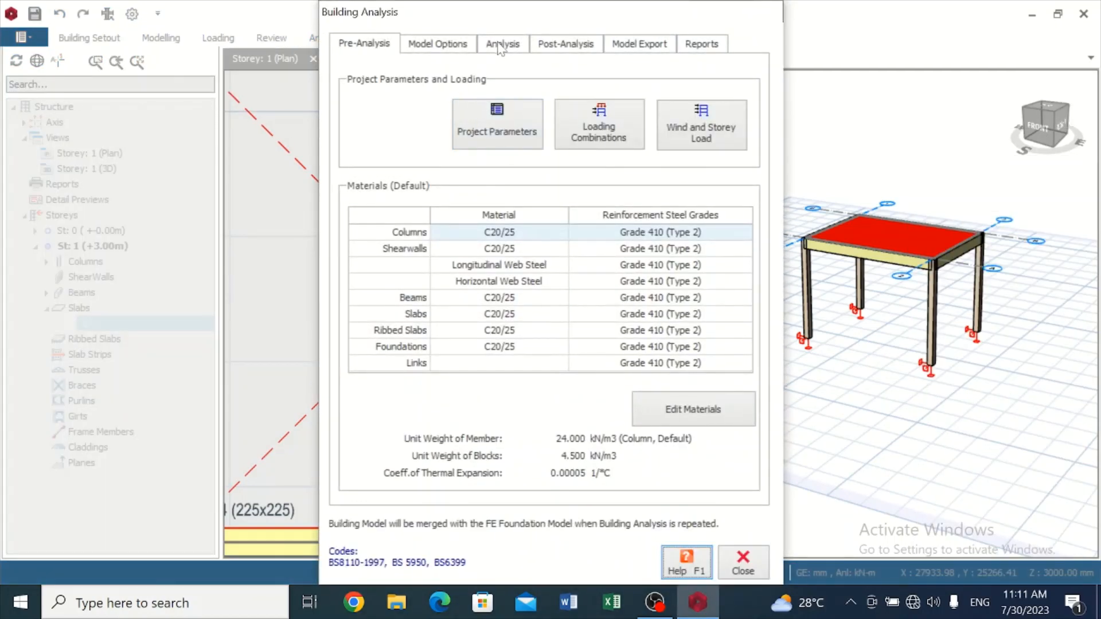
click(502, 44)
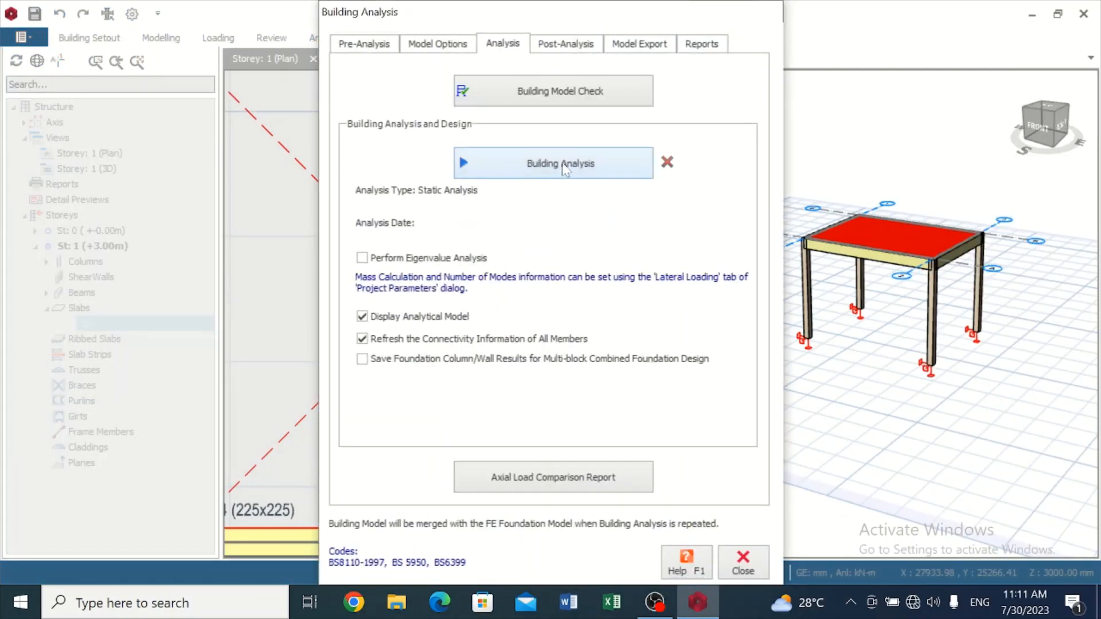
click(553, 162)
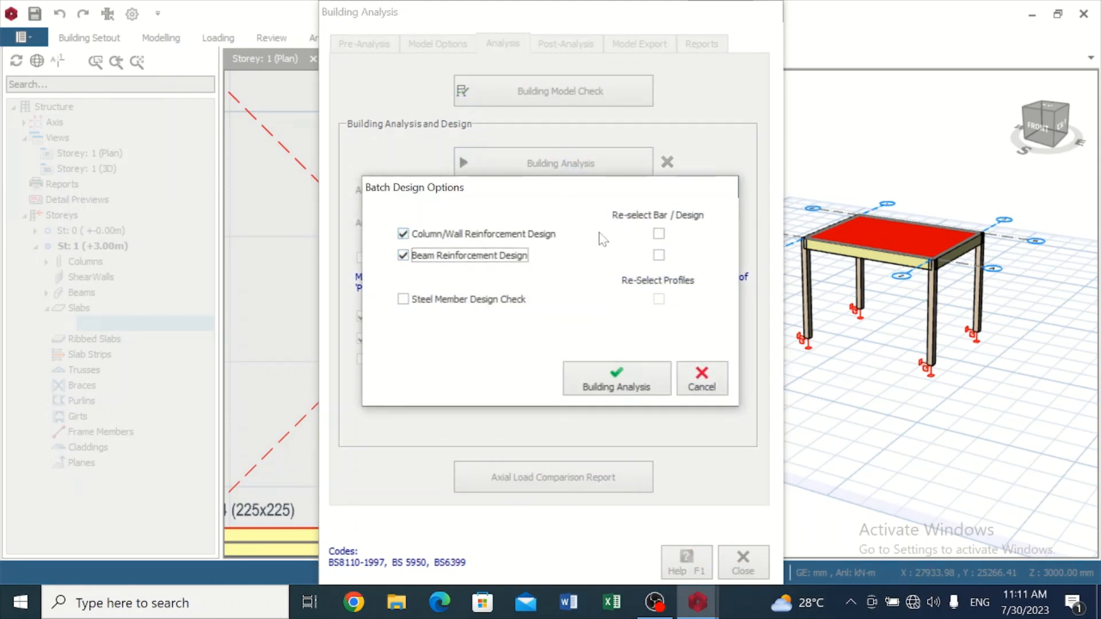
click(658, 255)
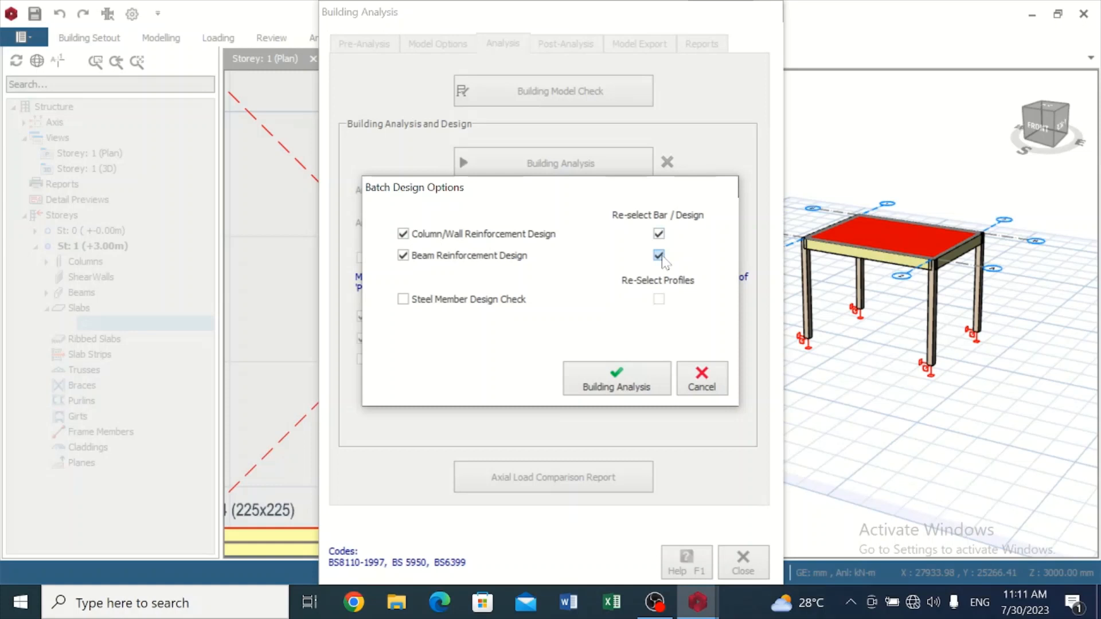
click(616, 379)
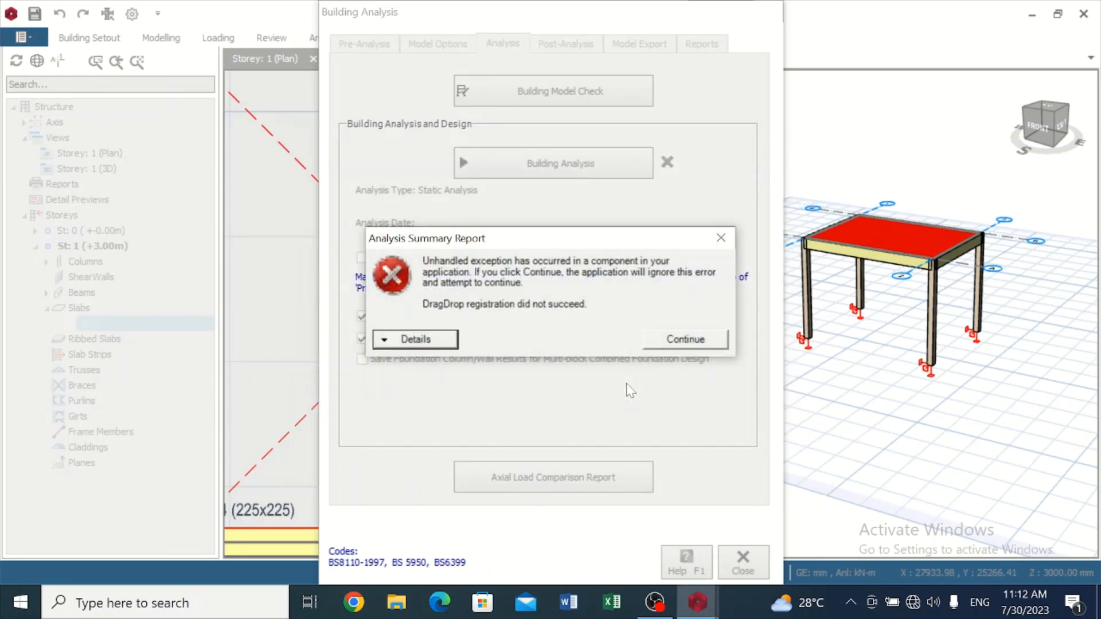
mouse_move(720, 239)
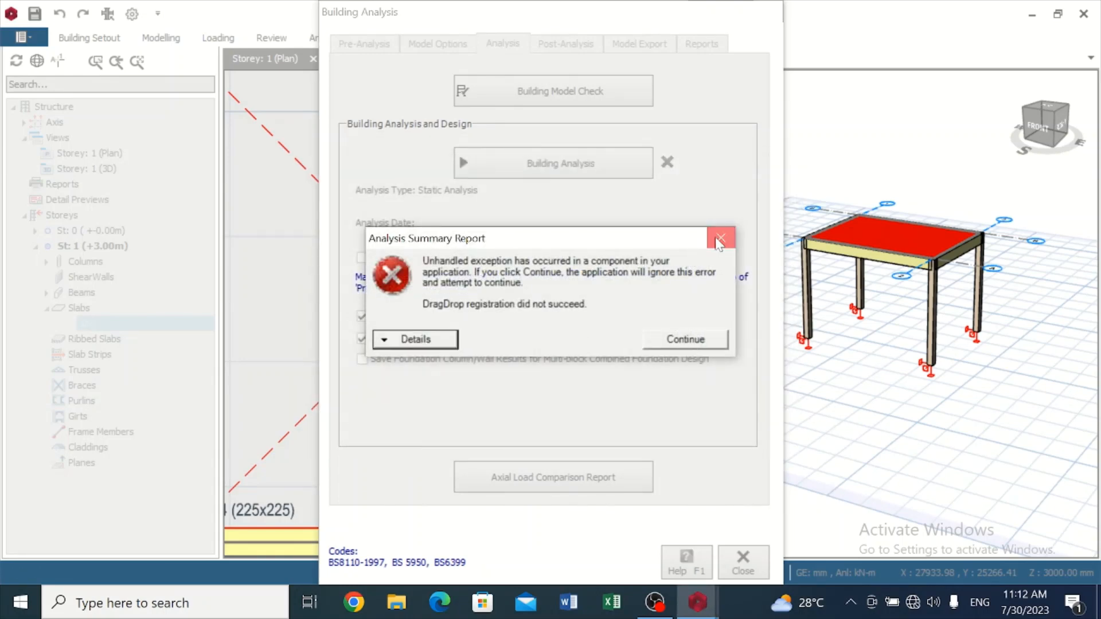
Step: Dismiss the error, accept the storey drift summary, and close the Building Analysis window and Analytical Model view
click(720, 238)
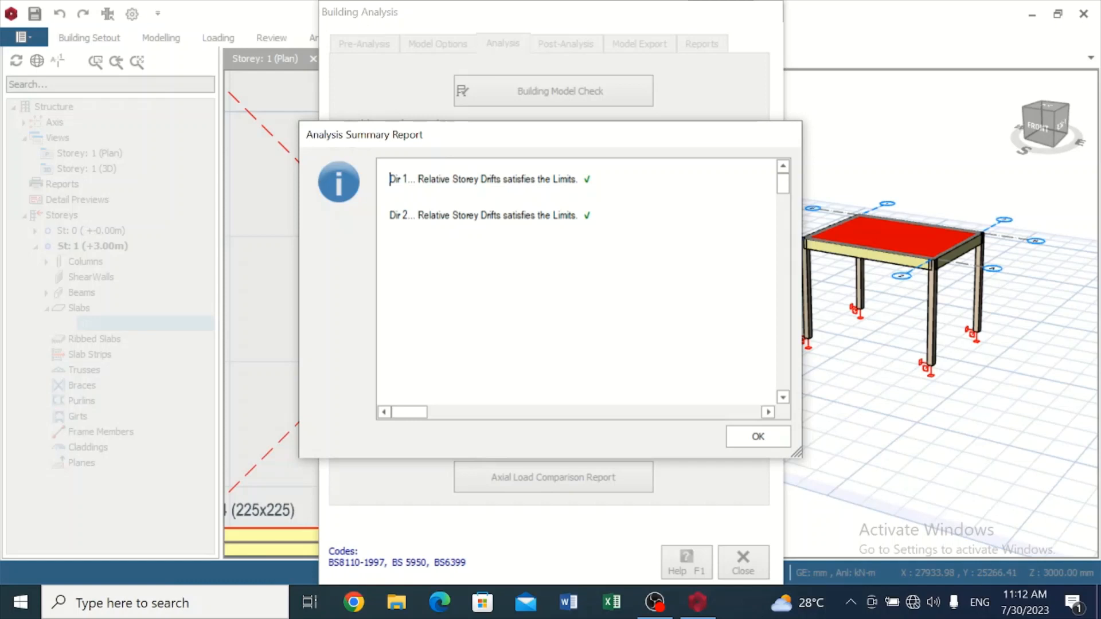
mouse_move(758, 437)
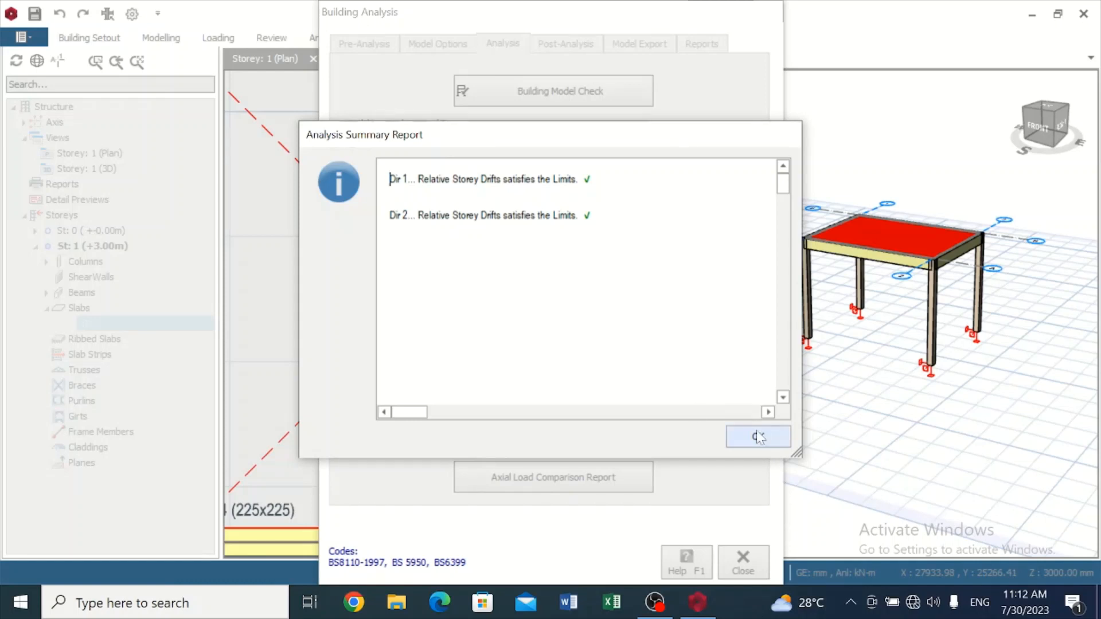
click(759, 436)
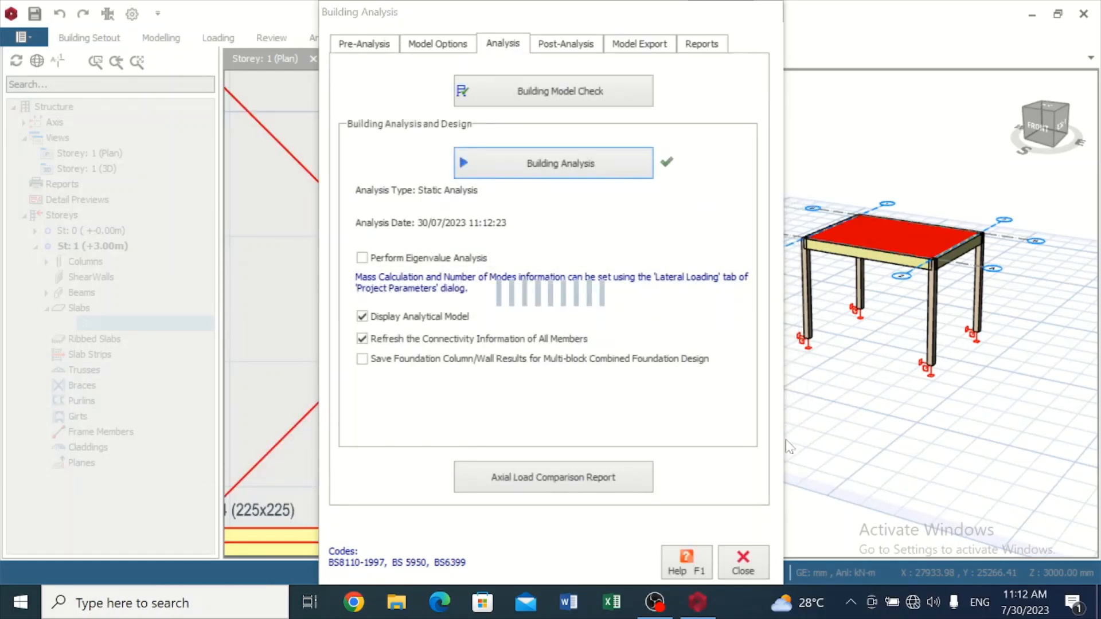
click(552, 162)
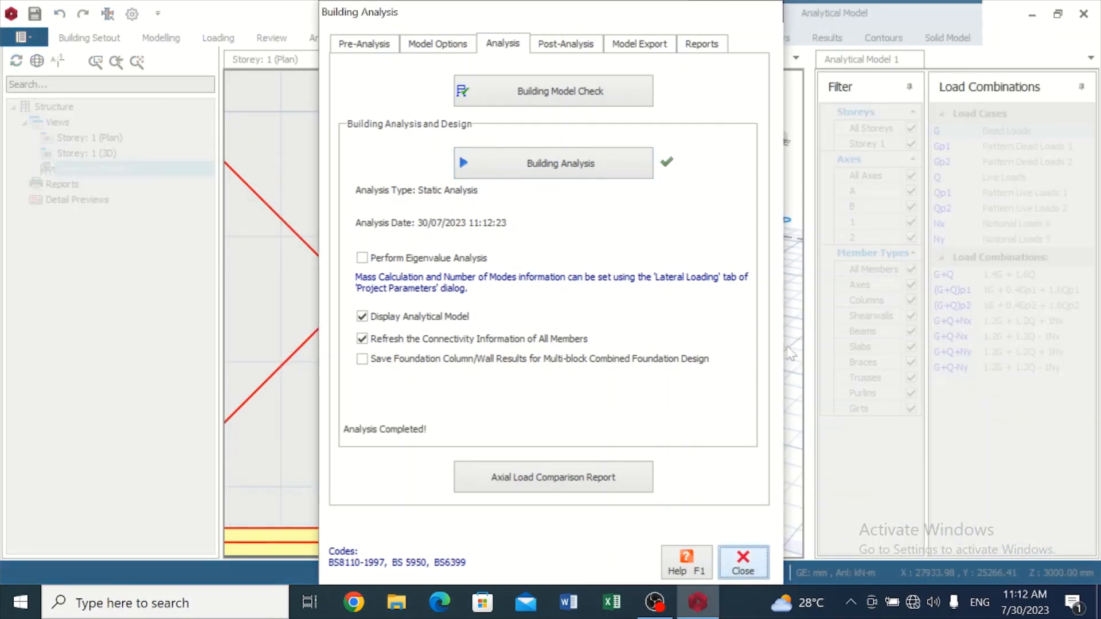
click(743, 562)
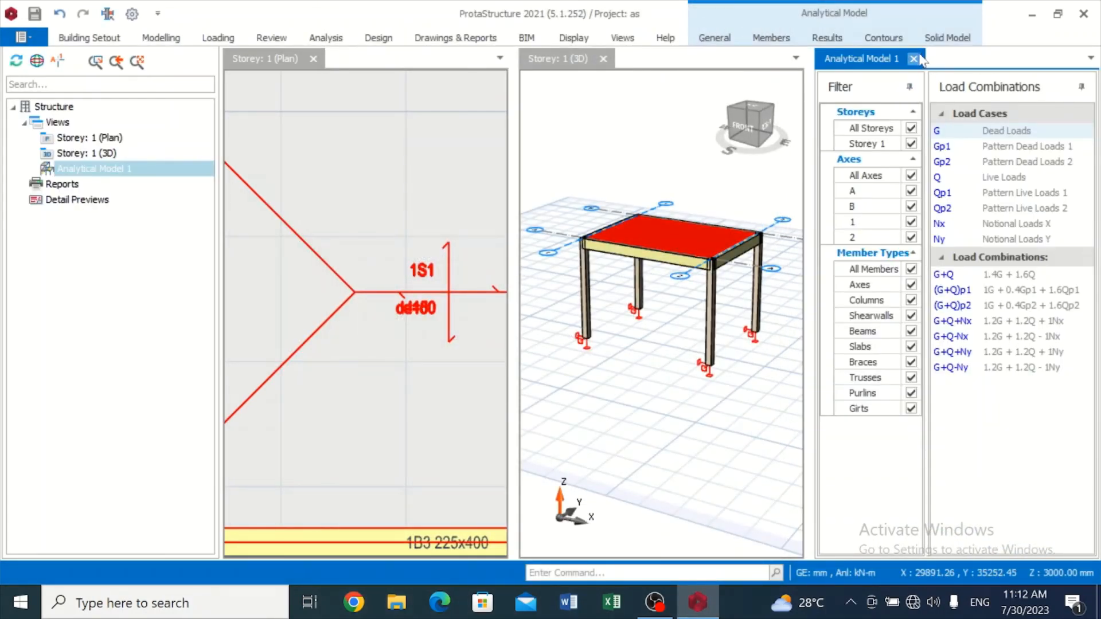
click(913, 59)
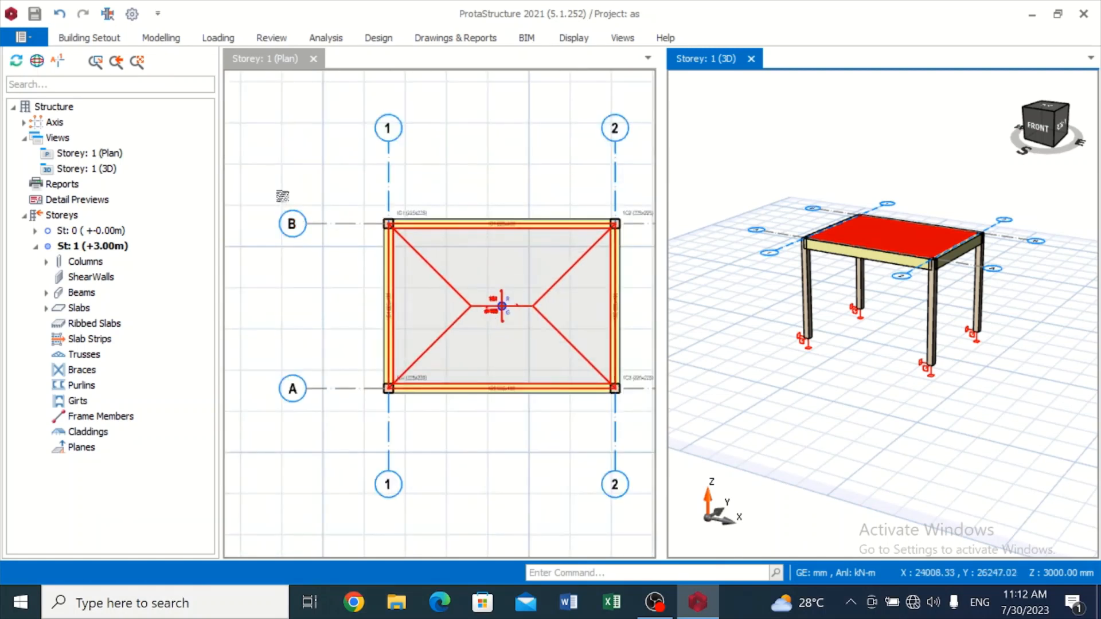
Step: Start a slab strip insertion from the Modelling tools, then stop it
click(161, 37)
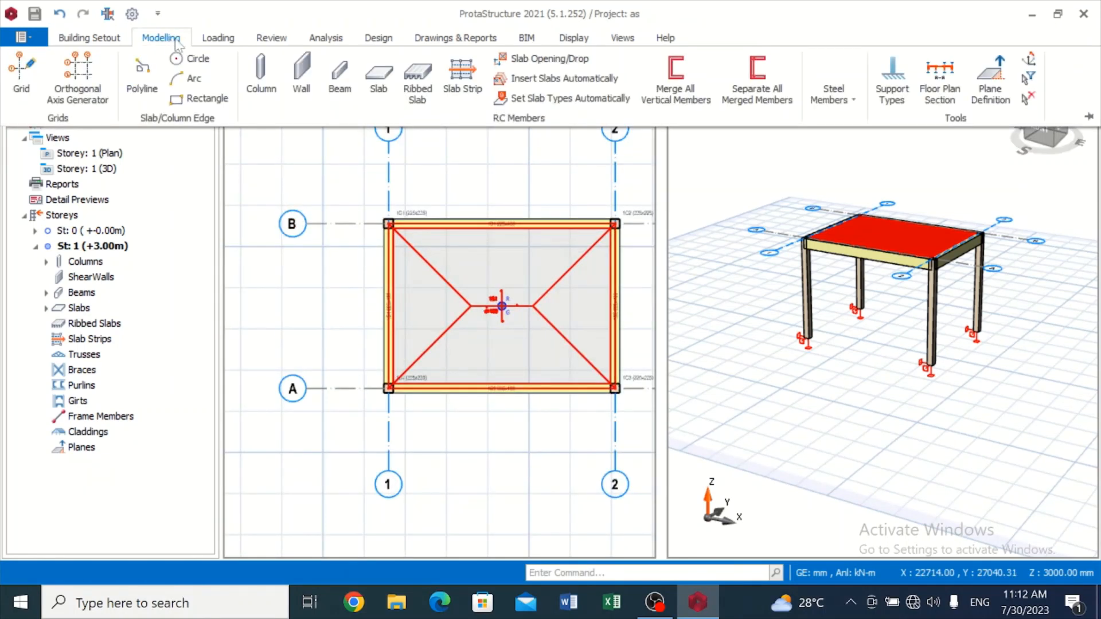
click(462, 76)
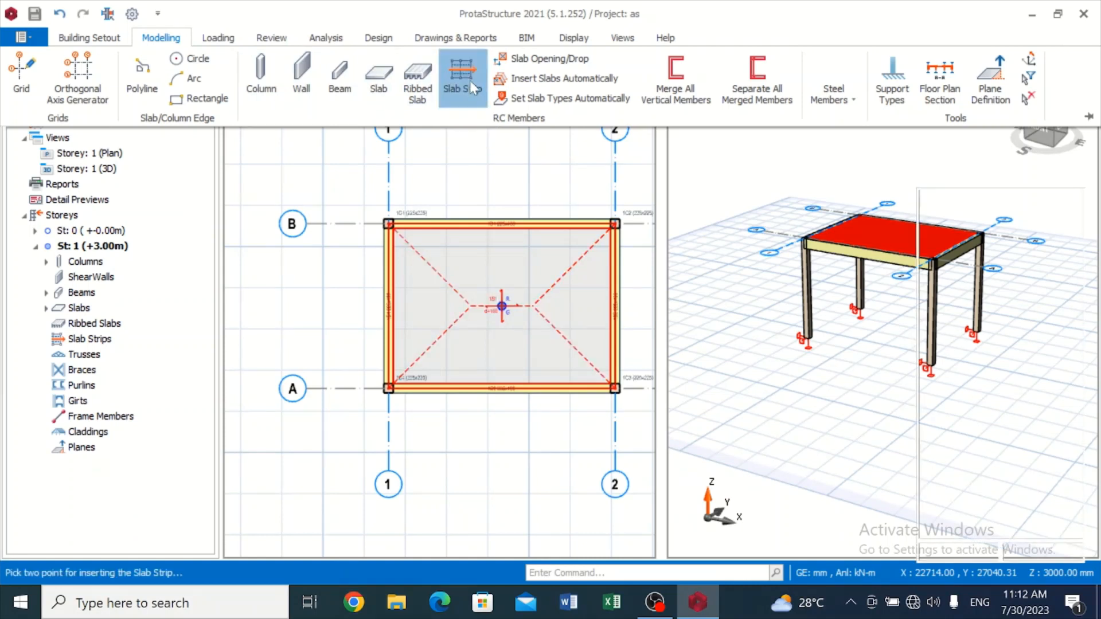
click(462, 77)
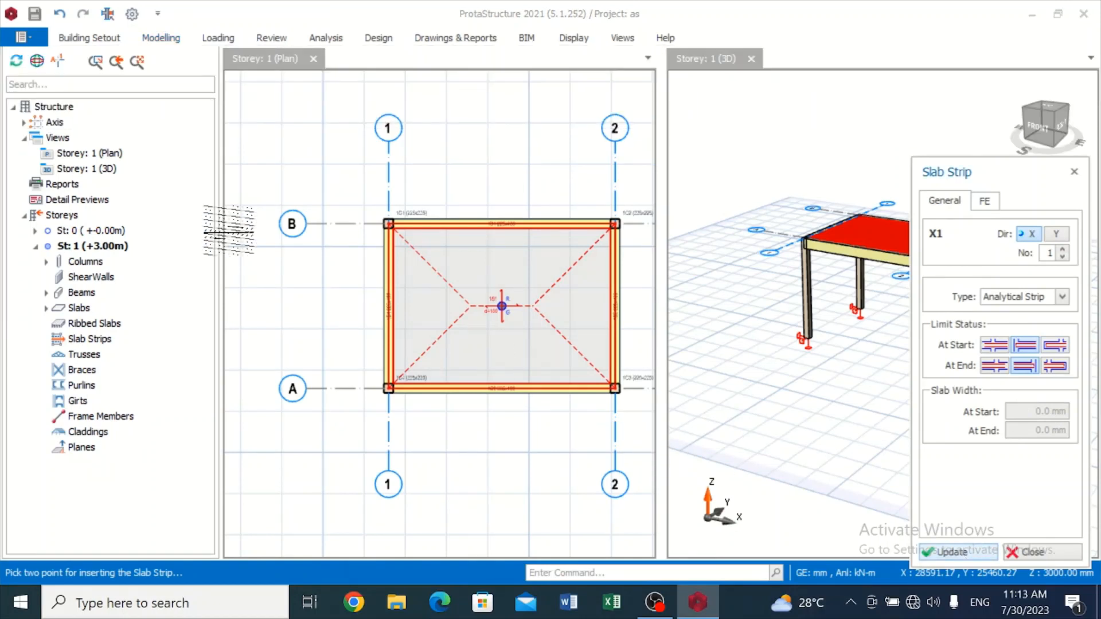
click(1030, 552)
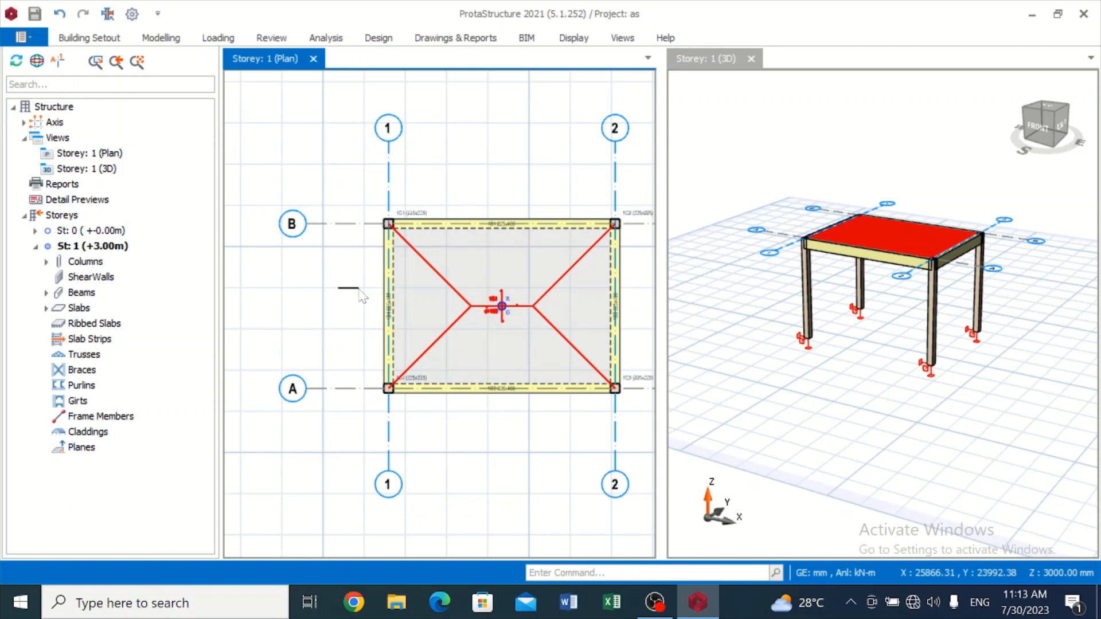
Step: Insert an X strip spanning slab 1S1, then set the next strip to the Y direction
click(161, 37)
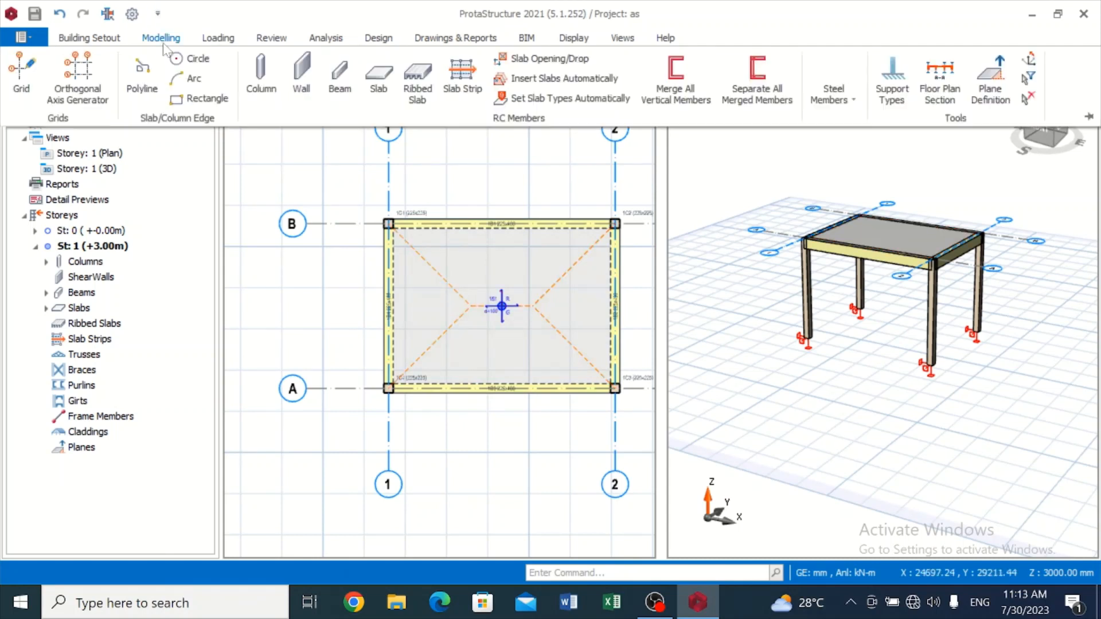
click(462, 77)
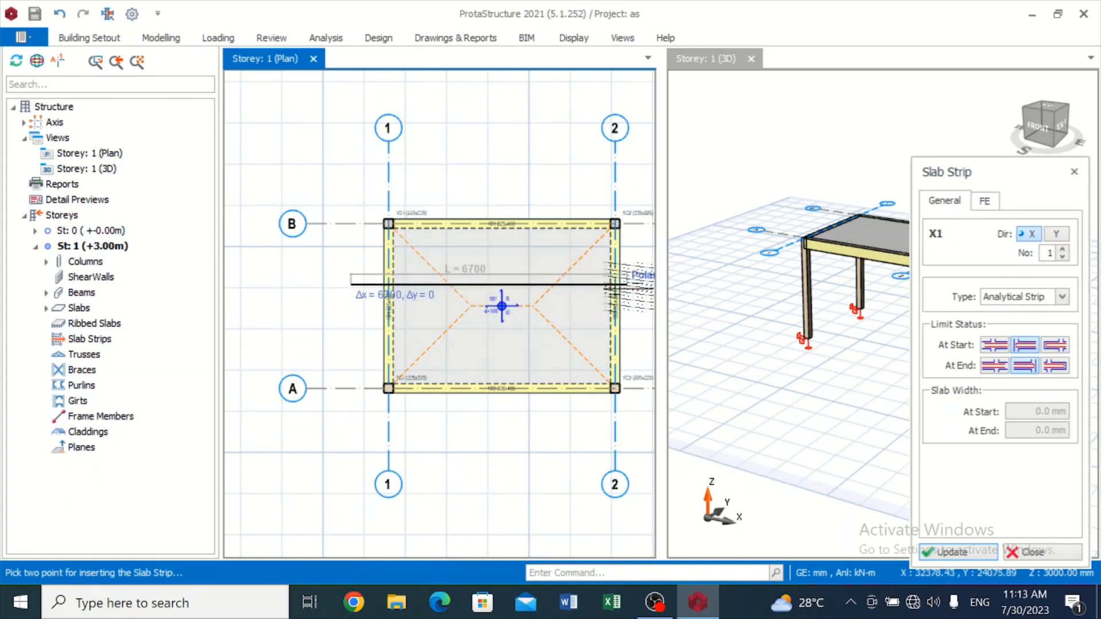
click(636, 285)
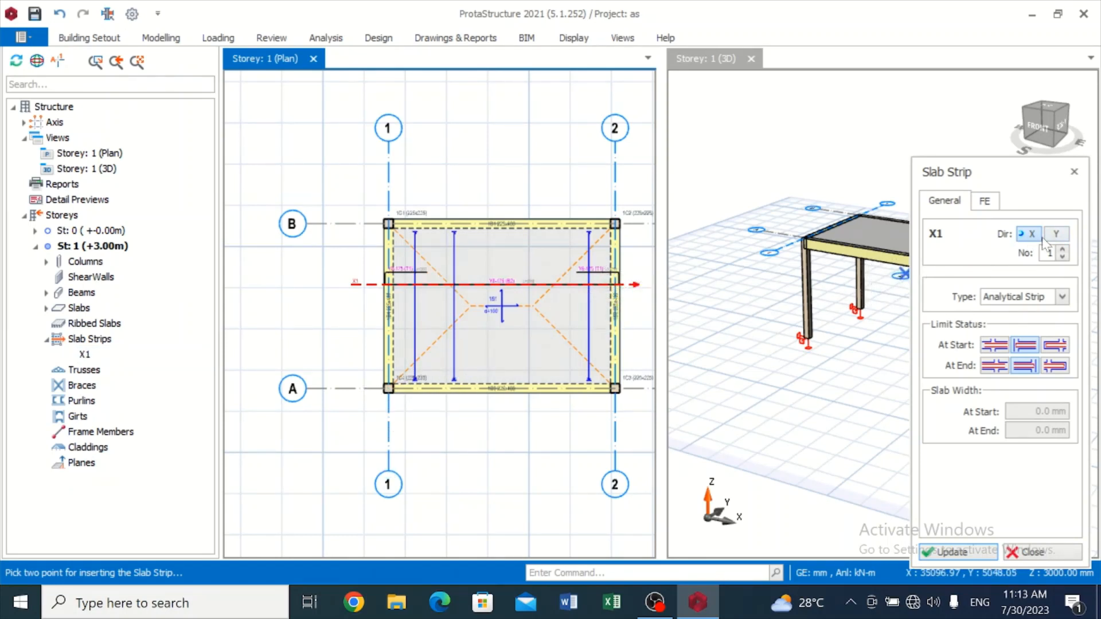
click(1057, 234)
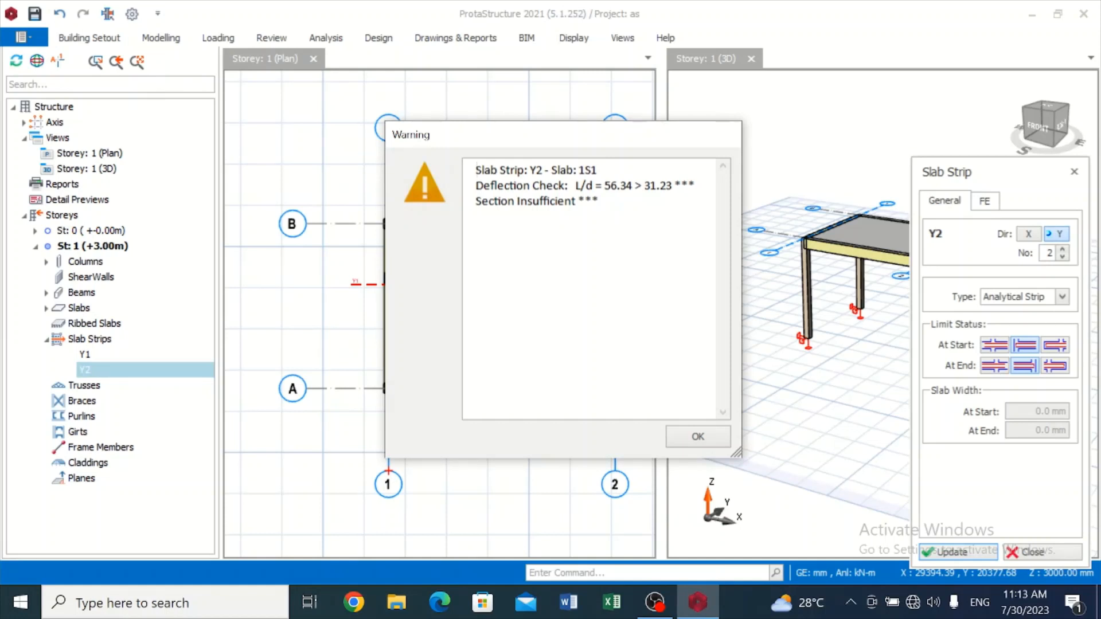
Step: Acknowledge the deflection warning and delete slab strip Y1 via the Structure tree
click(696, 436)
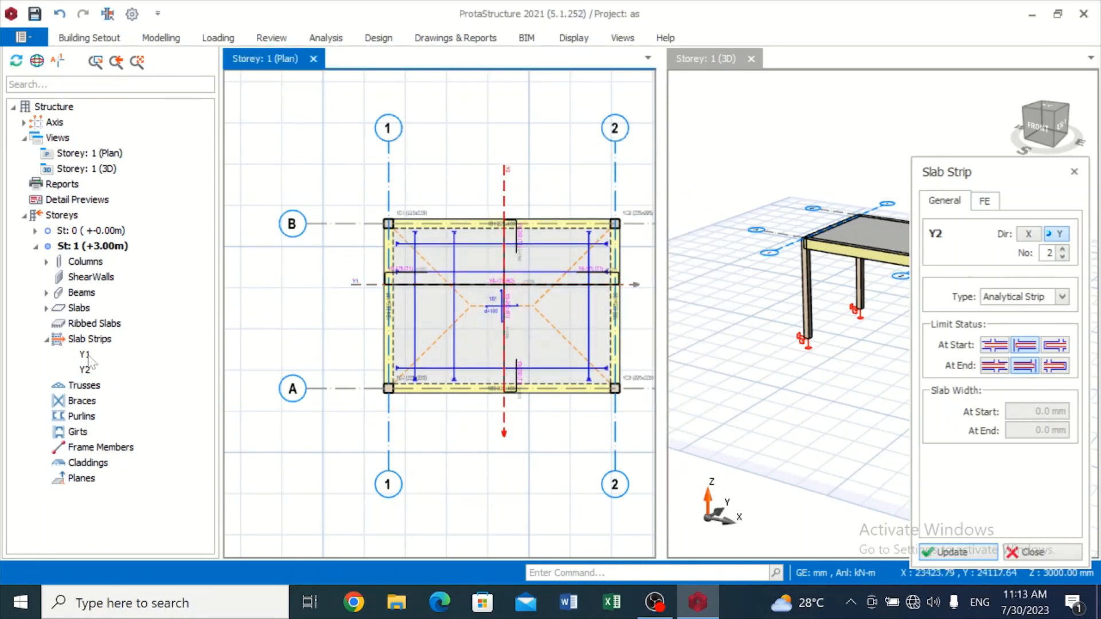
right_click(83, 354)
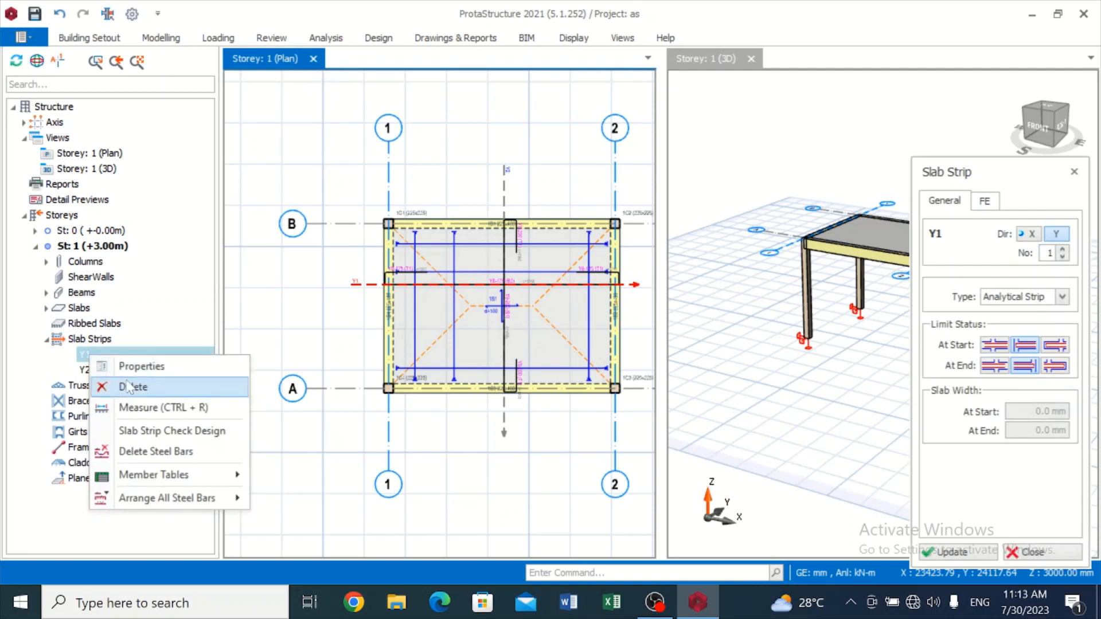
click(133, 386)
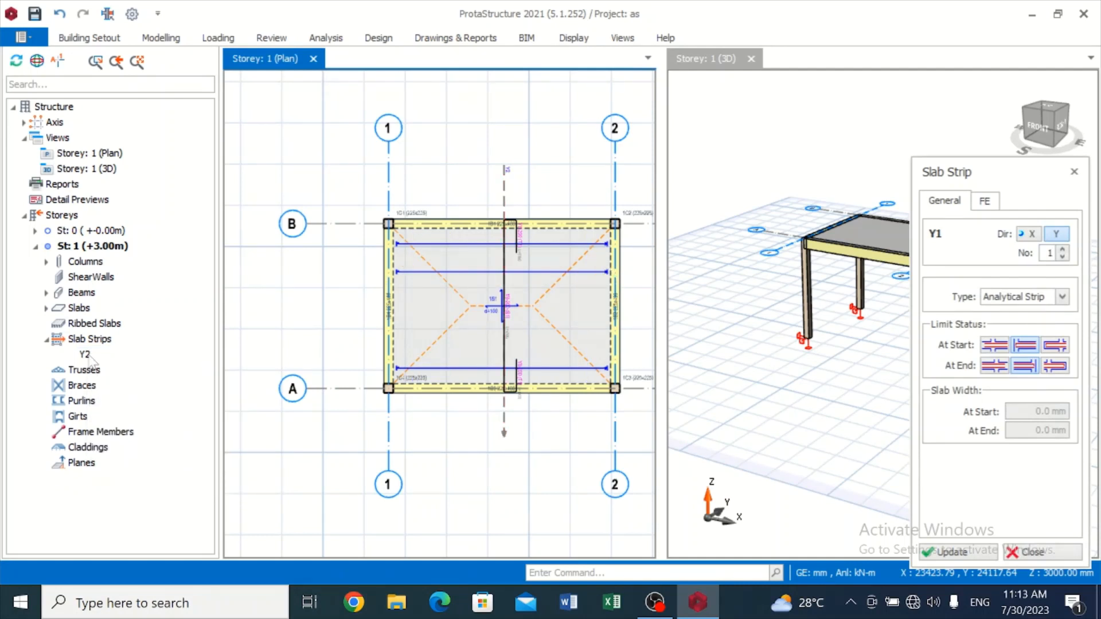
click(84, 354)
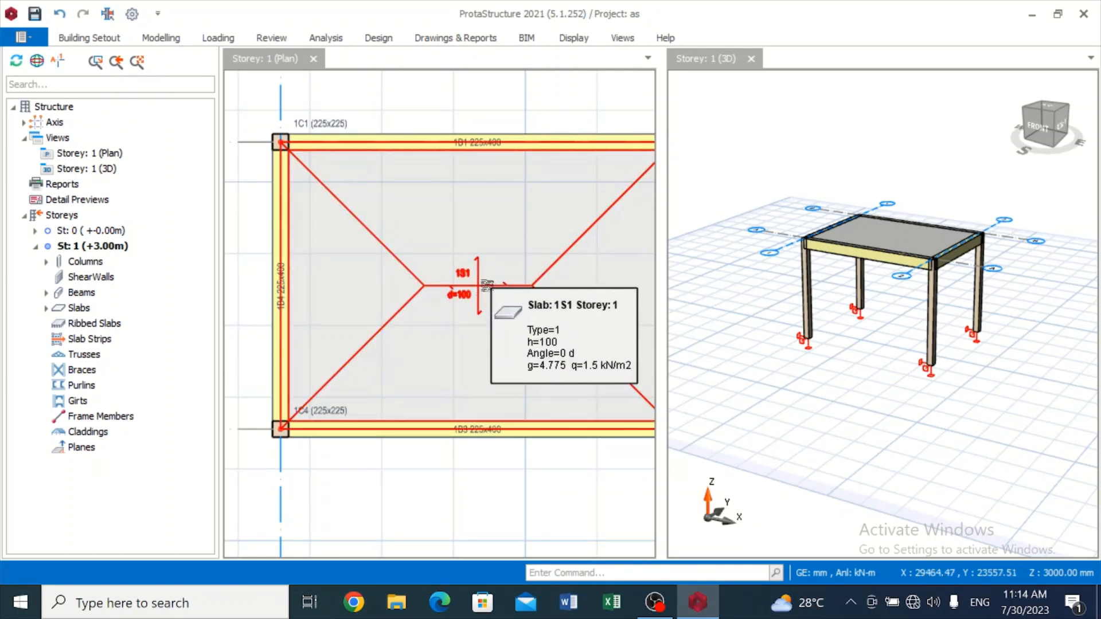
Step: Set slab 1S1 thickness to 150 mm via its Properties and accept invalidating the previous analysis
click(461, 287)
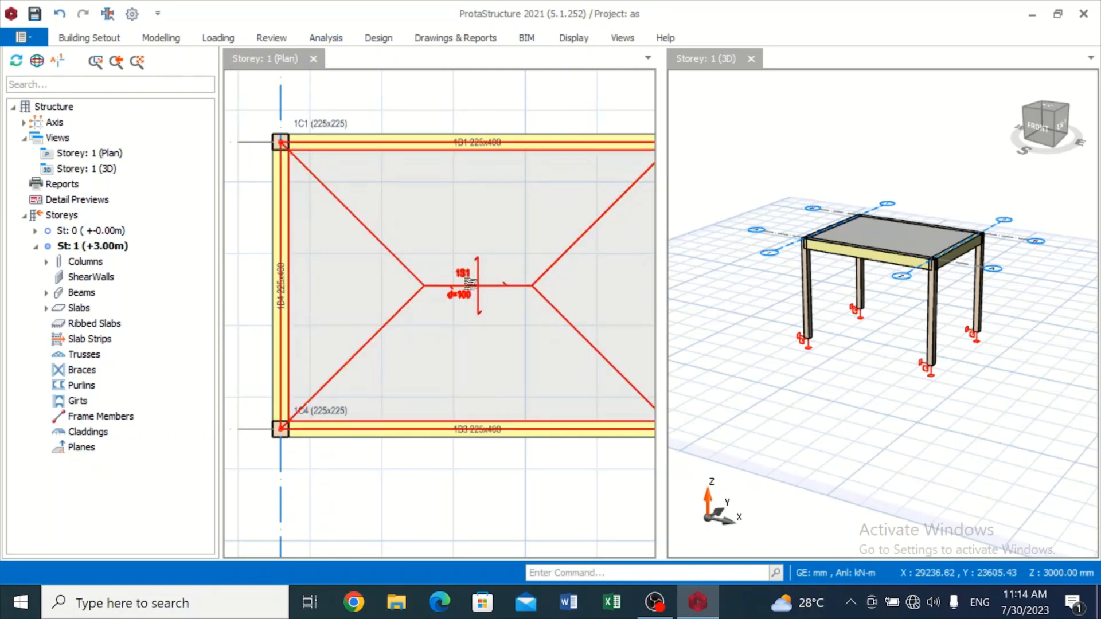
right_click(464, 287)
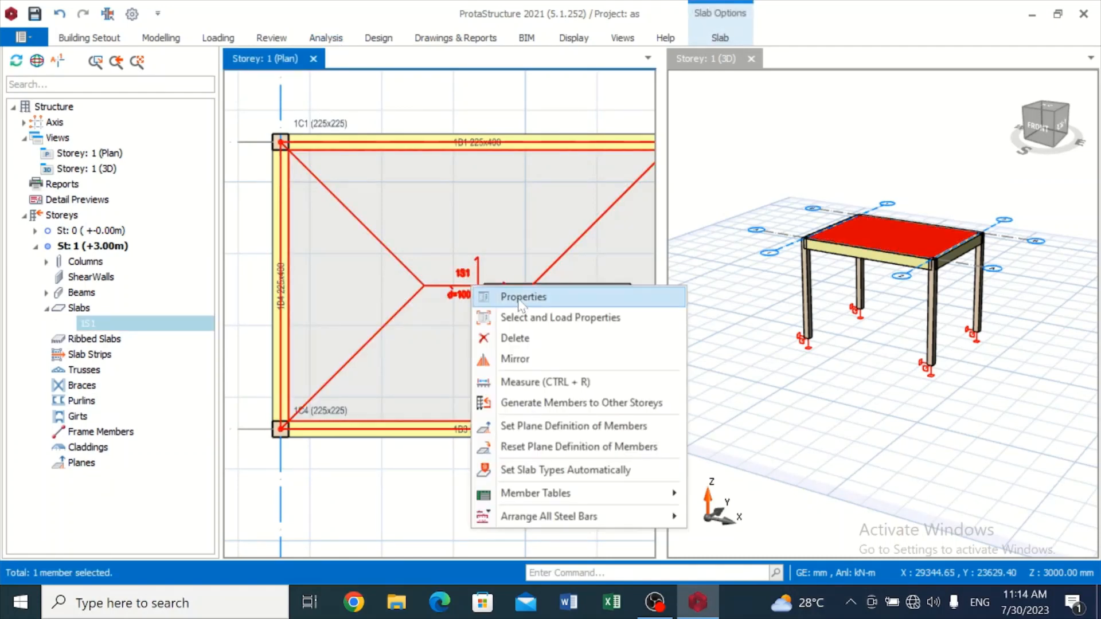
click(523, 296)
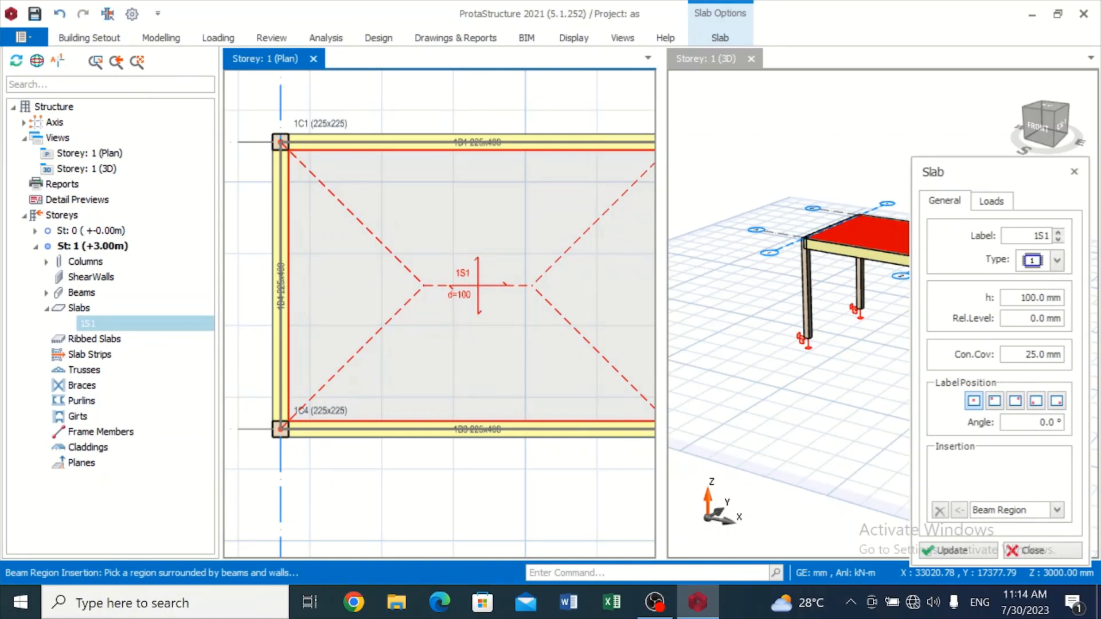
click(1033, 297)
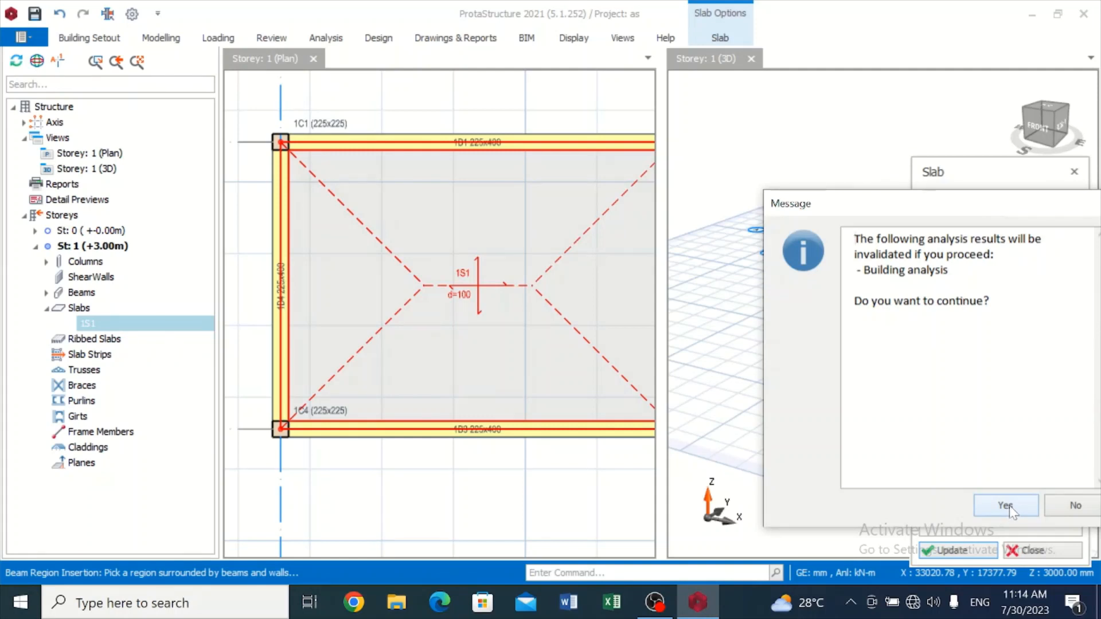
click(1005, 506)
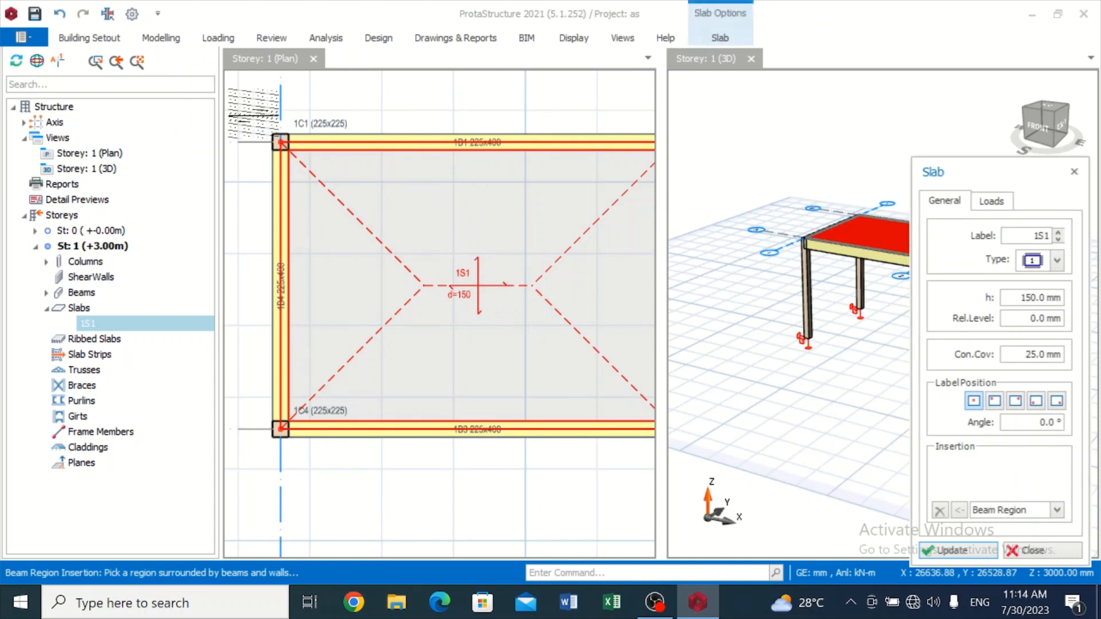
click(325, 37)
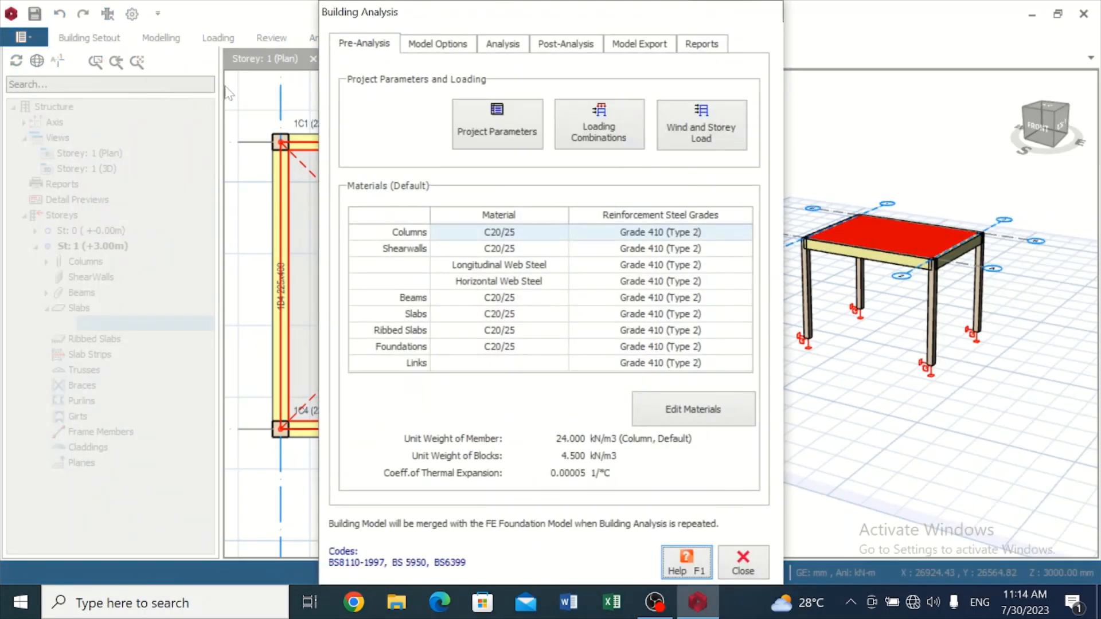
Step: Re-run the building analysis with column and beam reinforcement design and bar re-selection enabled
click(502, 44)
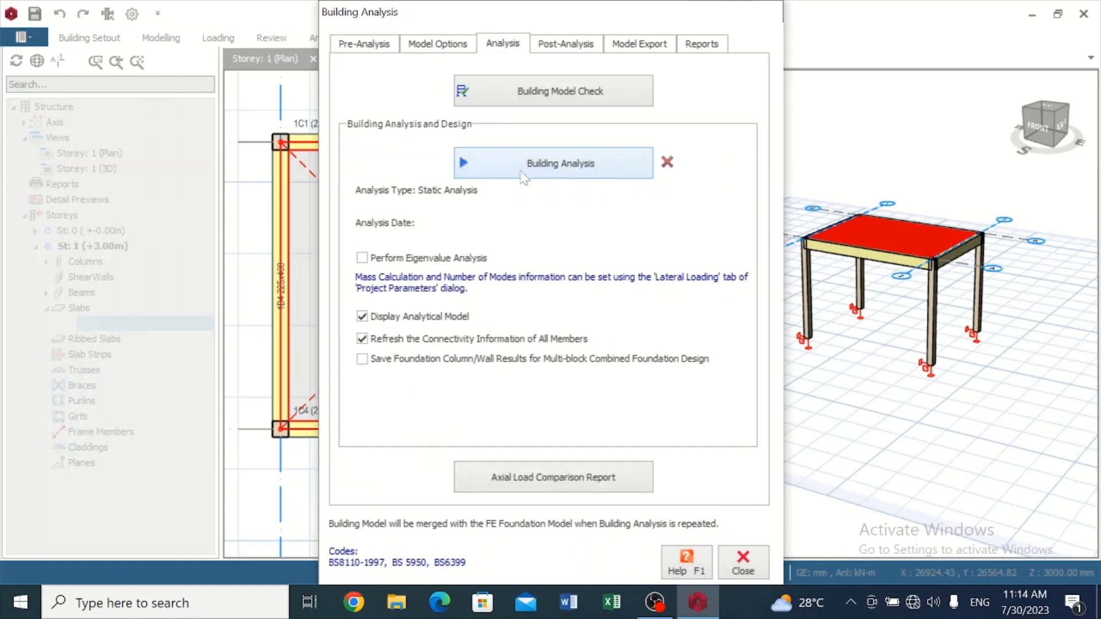
click(553, 163)
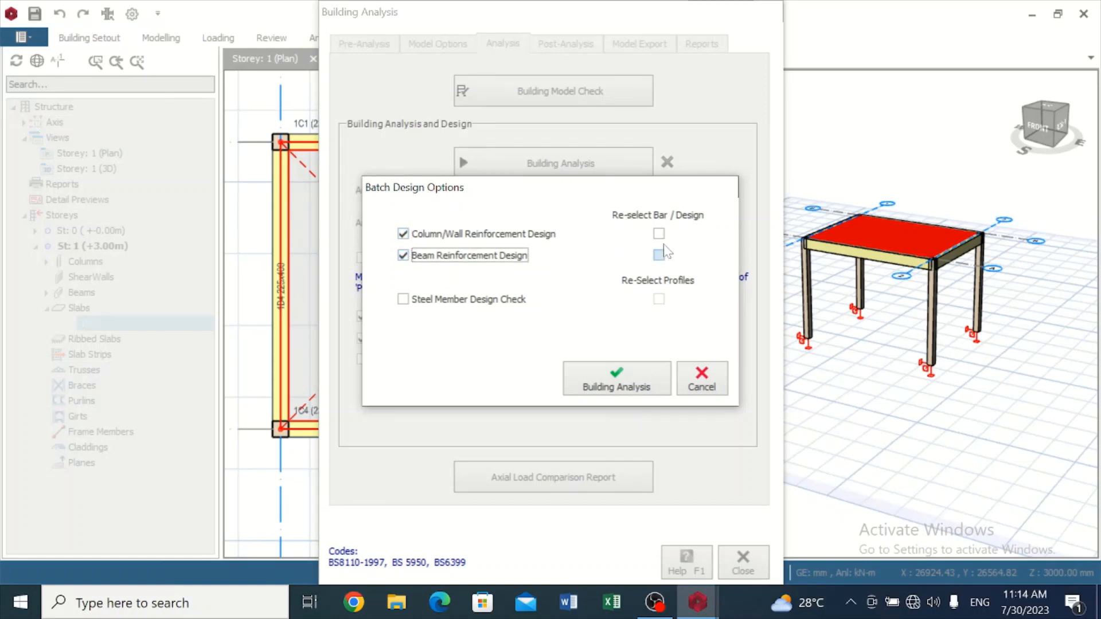
click(659, 255)
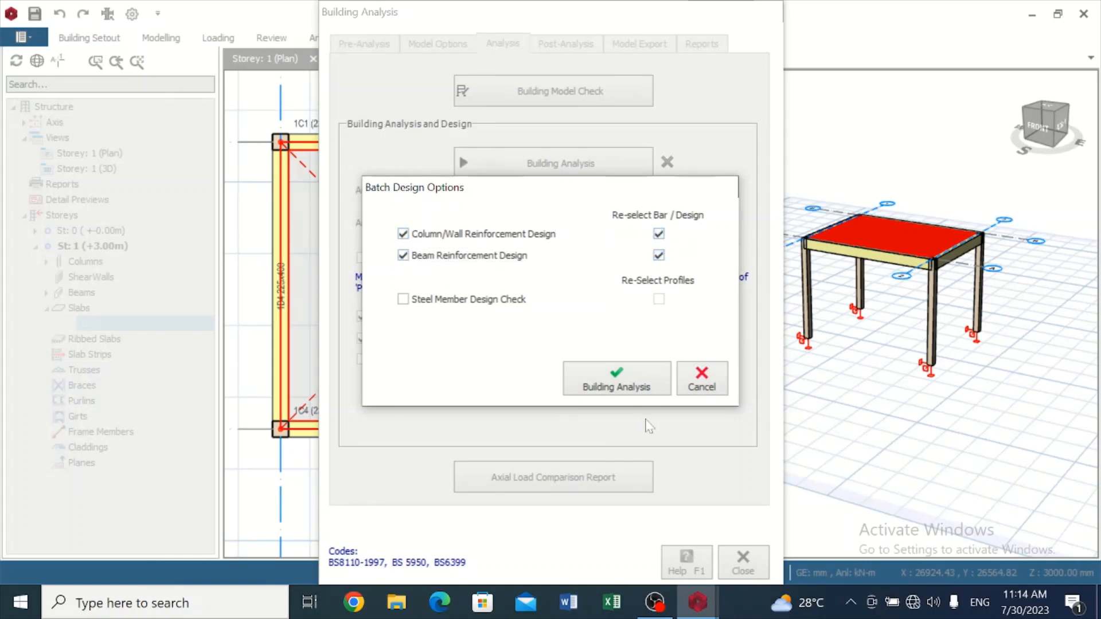
click(616, 380)
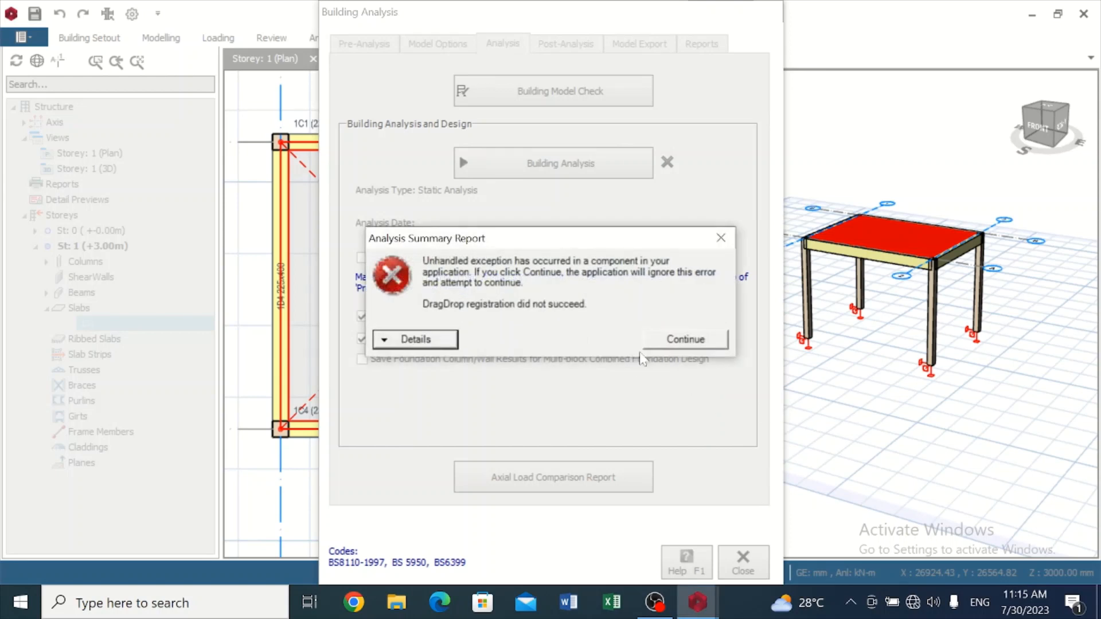
Step: Continue past the error, accept the drift summary, and close the analysis and analytical model
click(684, 340)
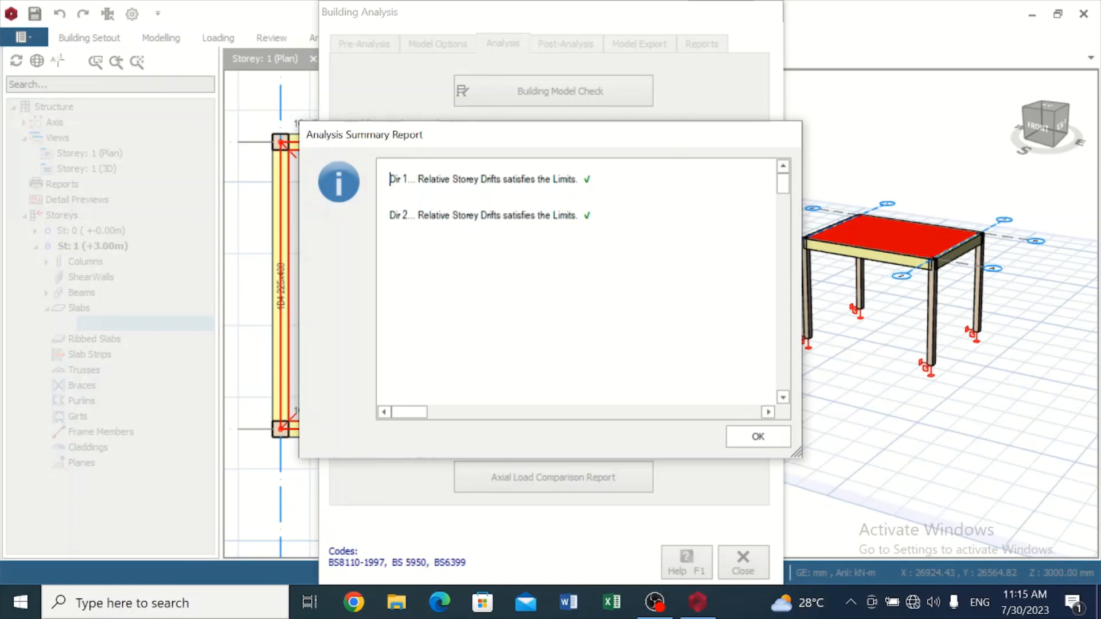
mouse_move(758, 436)
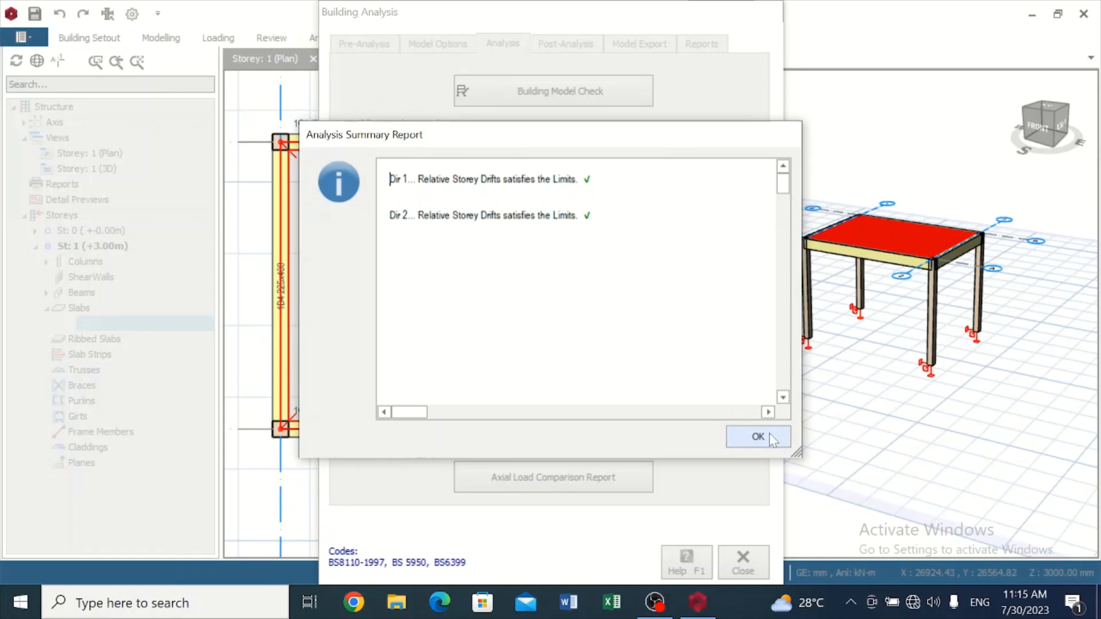
click(758, 436)
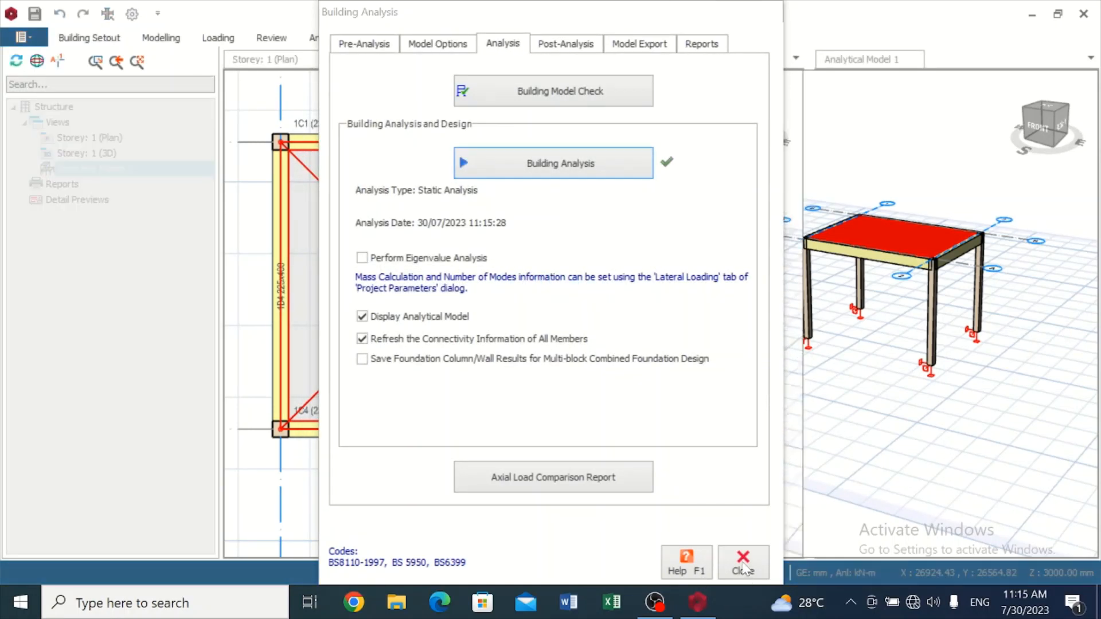
click(742, 562)
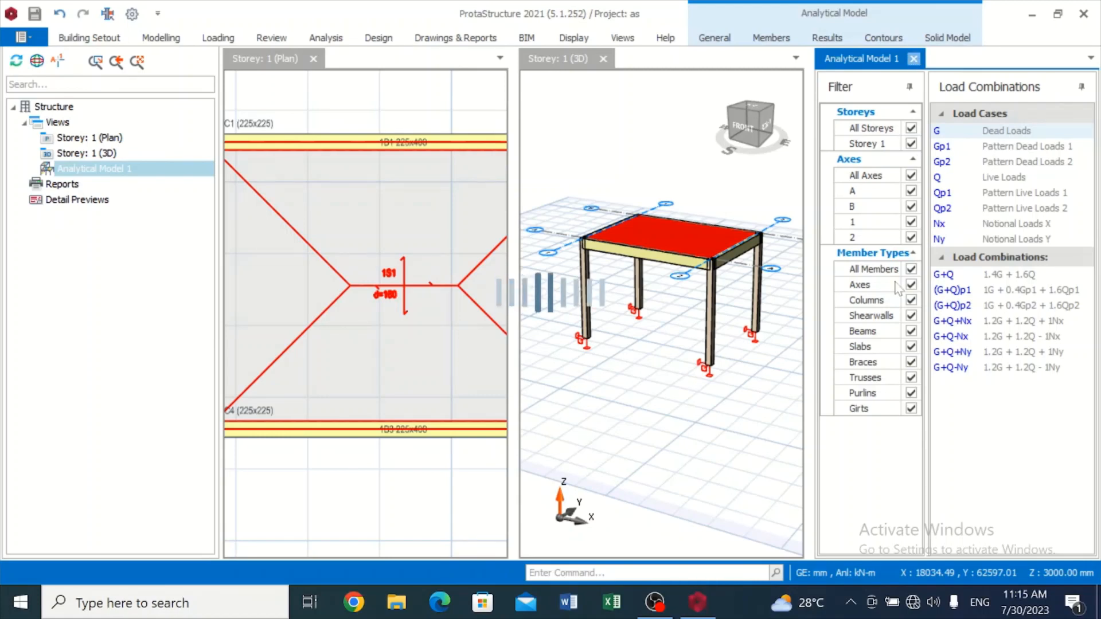
click(914, 59)
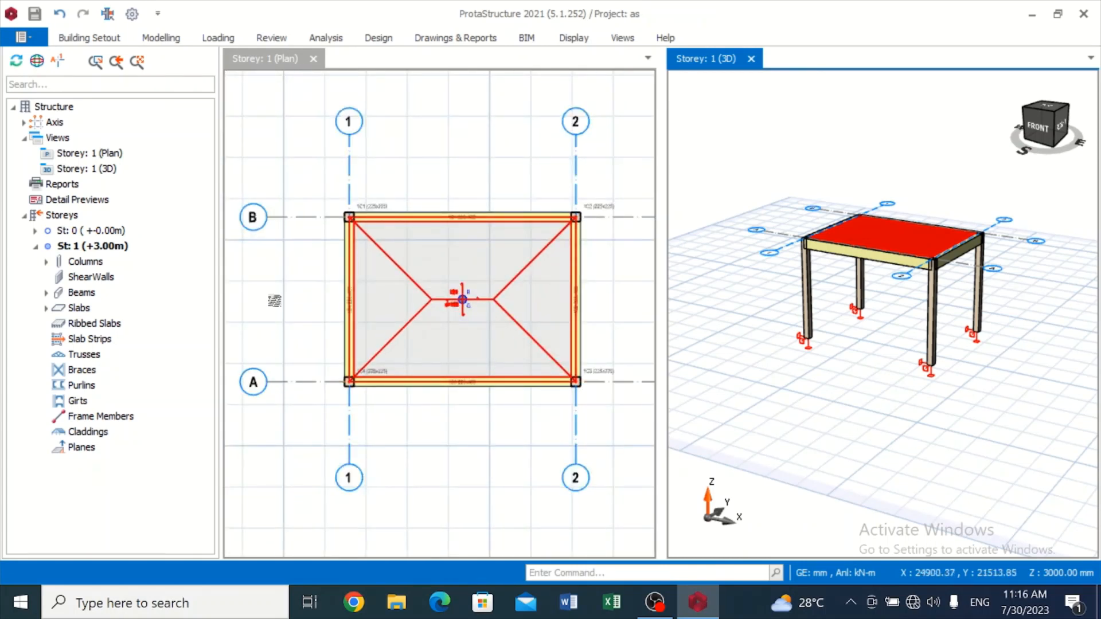
Step: Start the Slab Strip command from Modelling, then cancel the first attempt
click(161, 37)
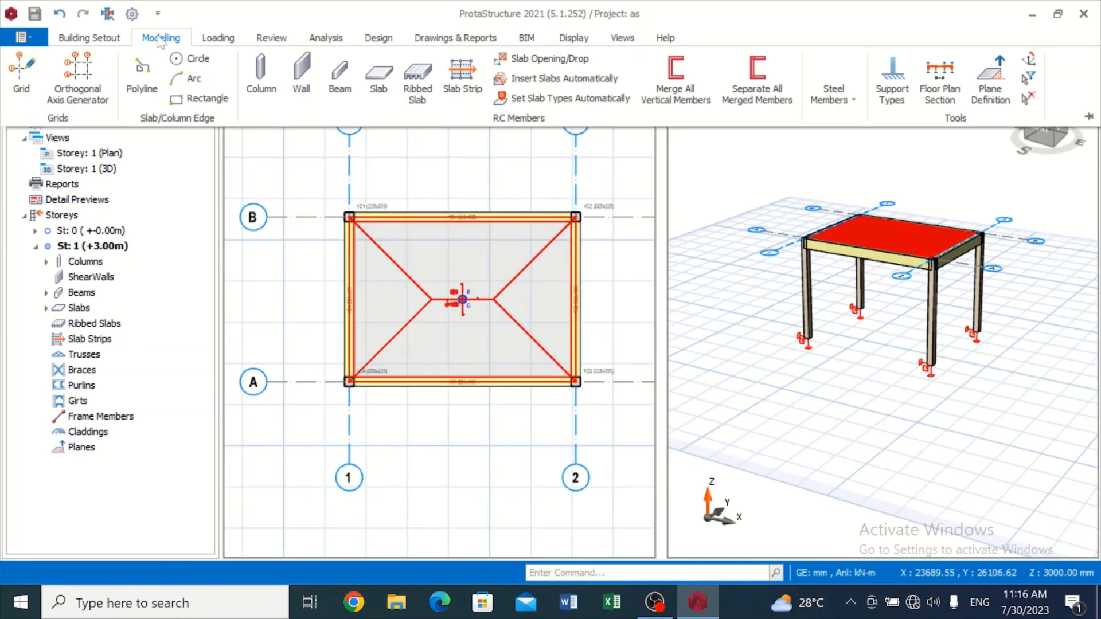
click(462, 73)
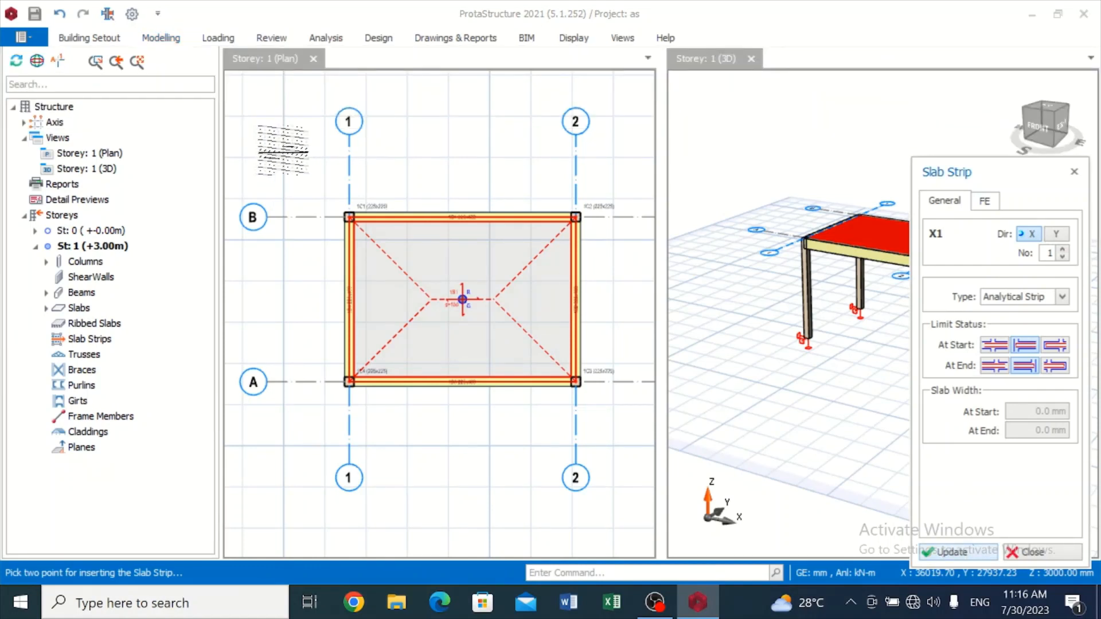
click(1027, 552)
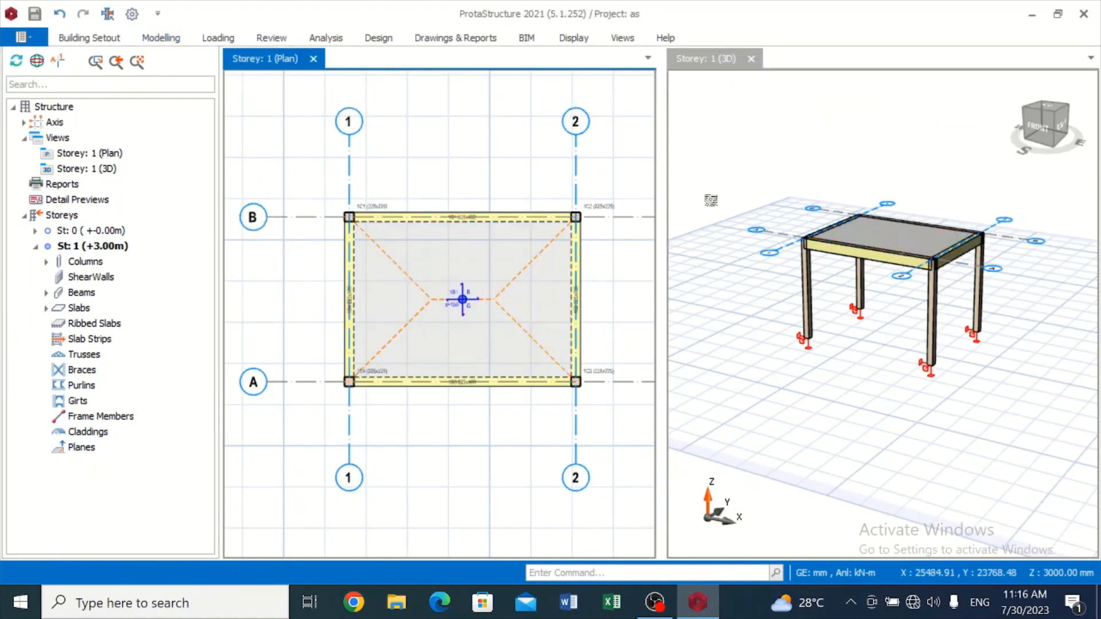
Step: Restart Slab Strip and place strips across slab 1S1, finishing with Y1 and Y2 listed
click(160, 37)
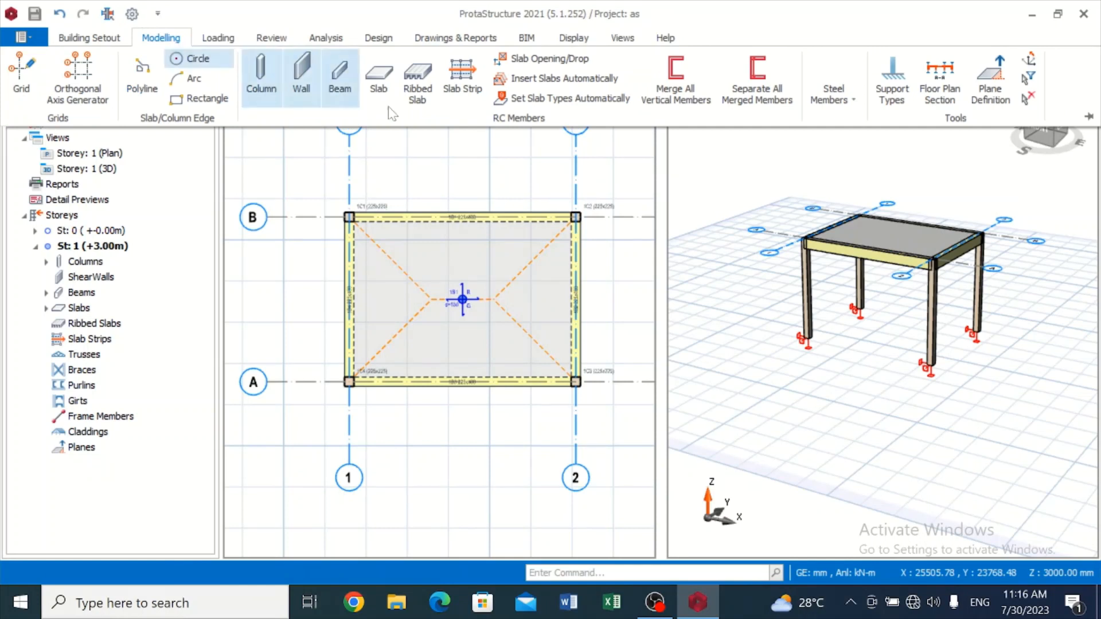
click(462, 77)
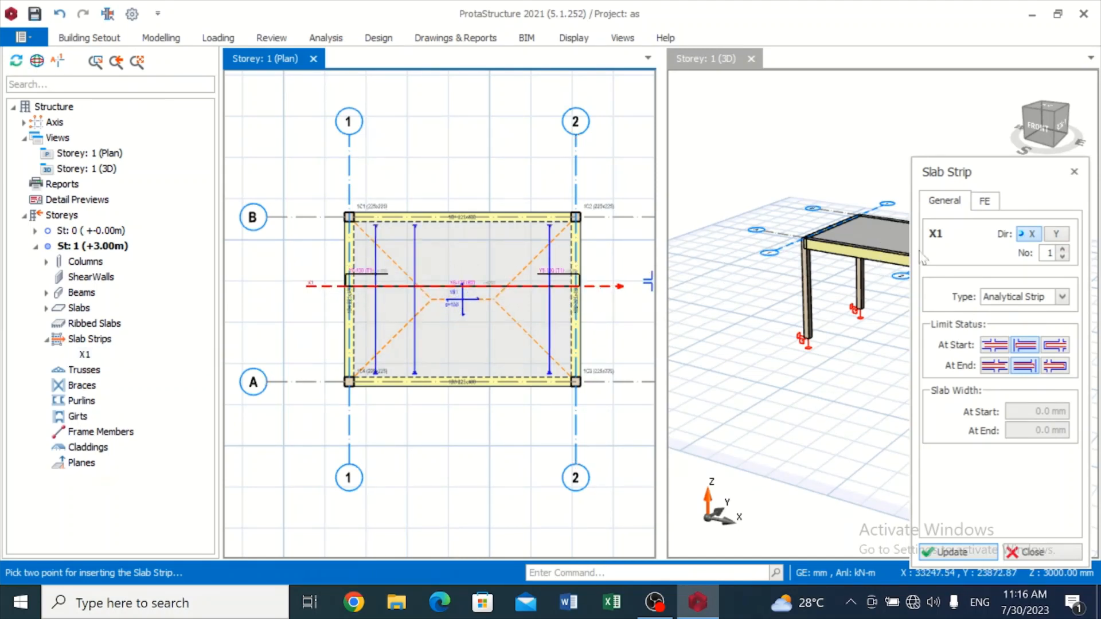
click(1055, 234)
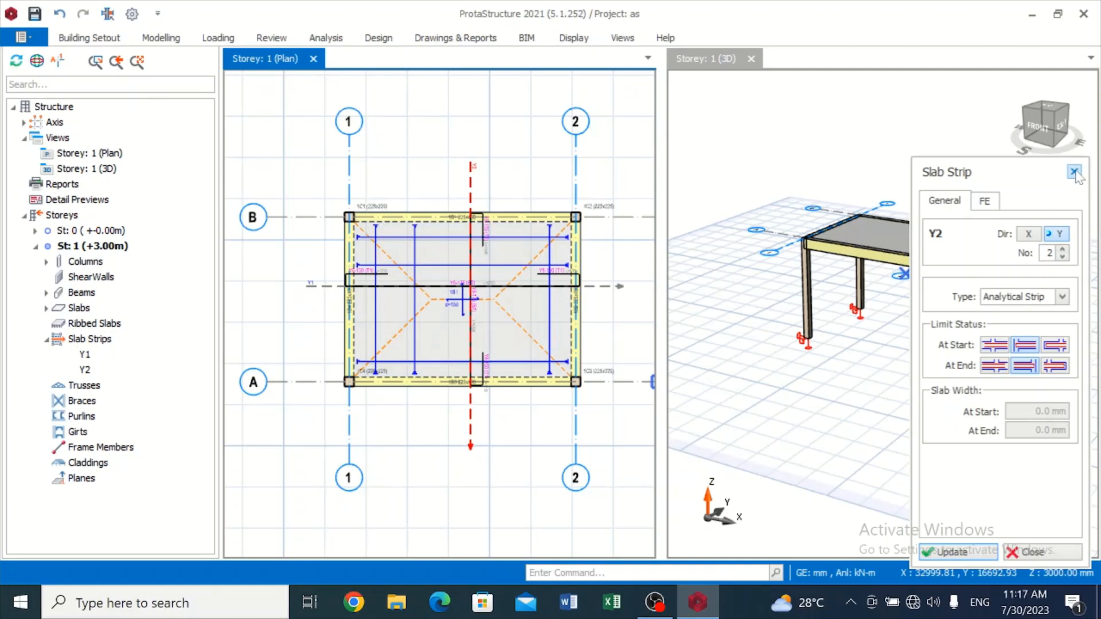
click(1073, 172)
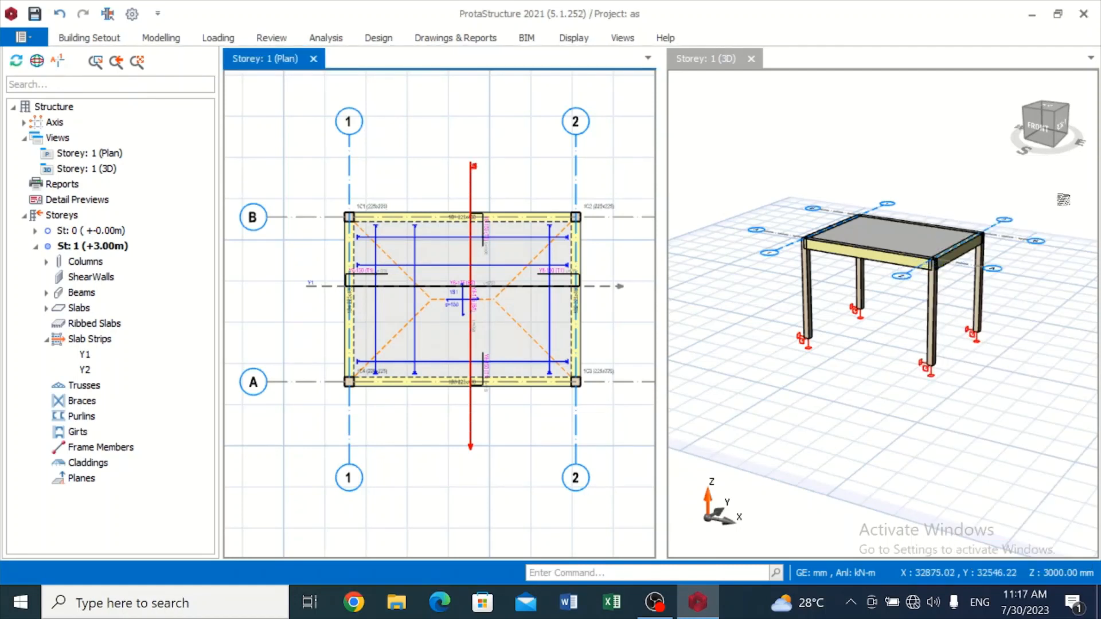
mouse_move(1060, 273)
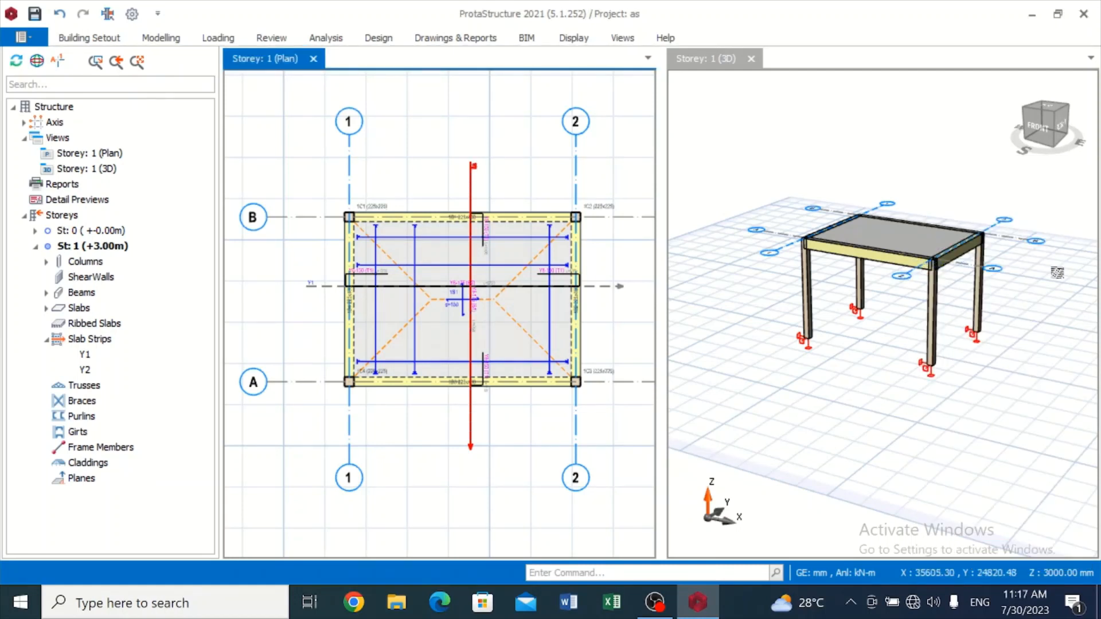